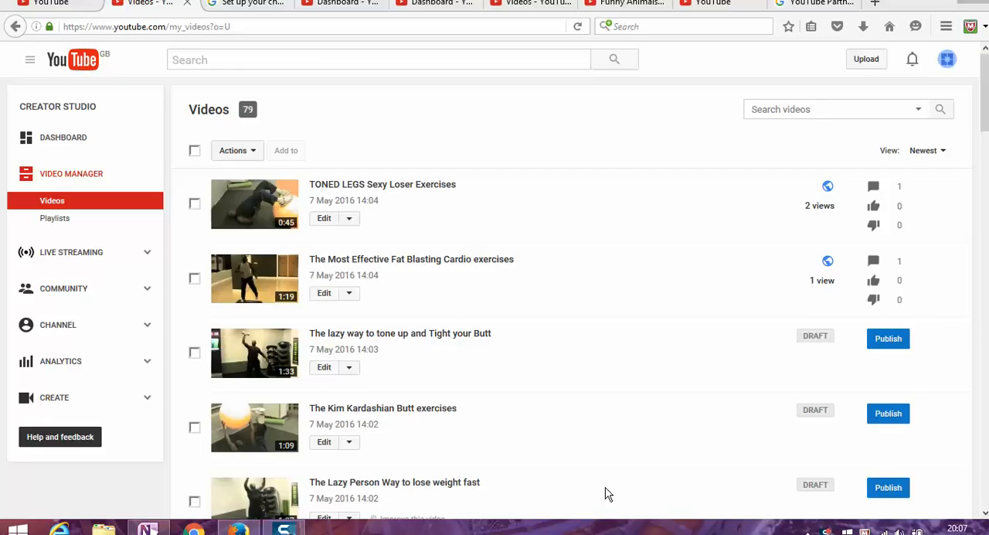
pyautogui.moveTo(665, 438)
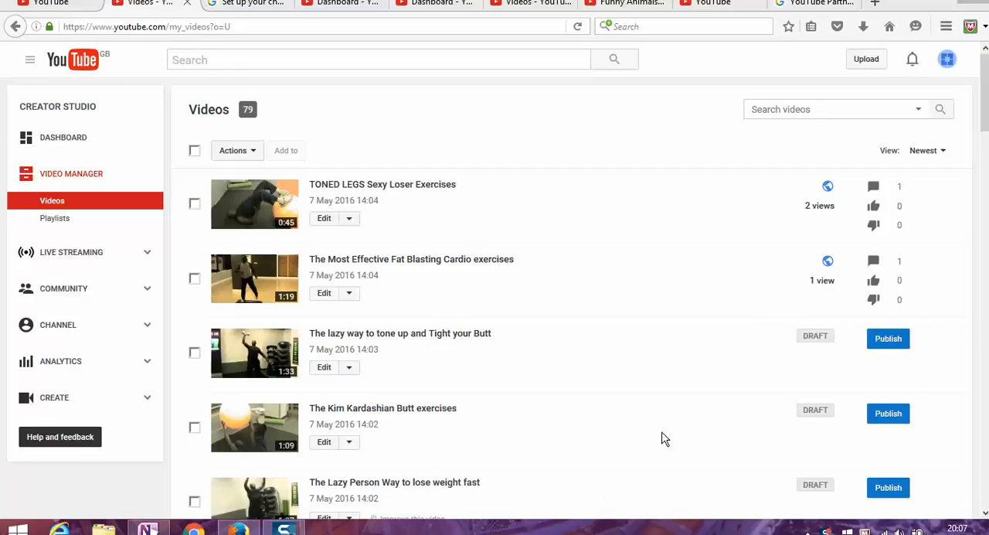
pyautogui.moveTo(93, 272)
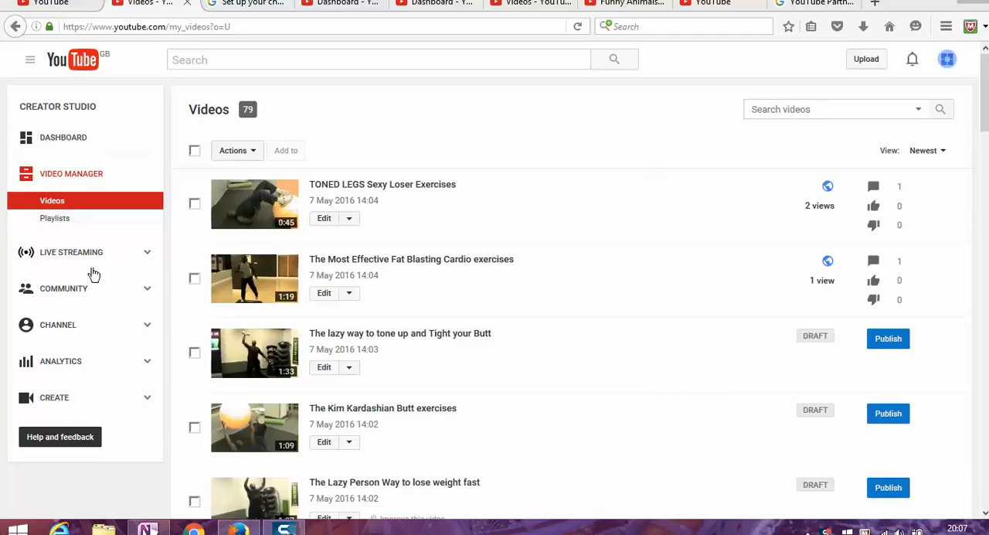
pyautogui.moveTo(676, 251)
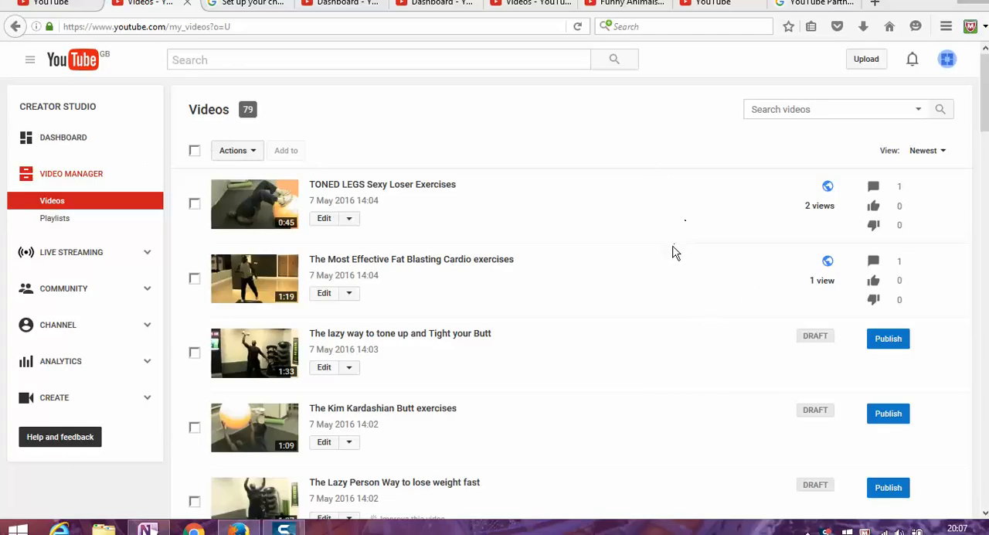
pyautogui.moveTo(376, 249)
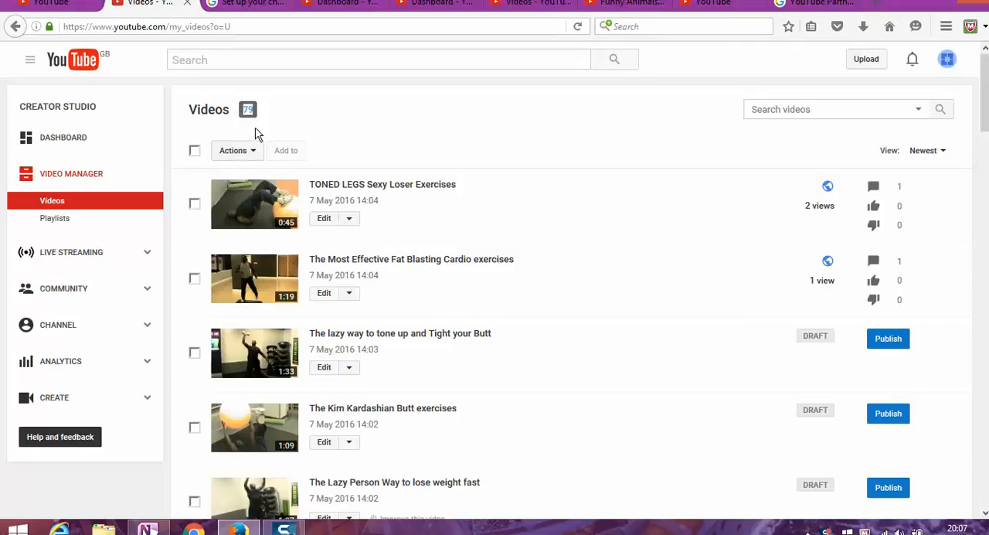
pyautogui.moveTo(462, 209)
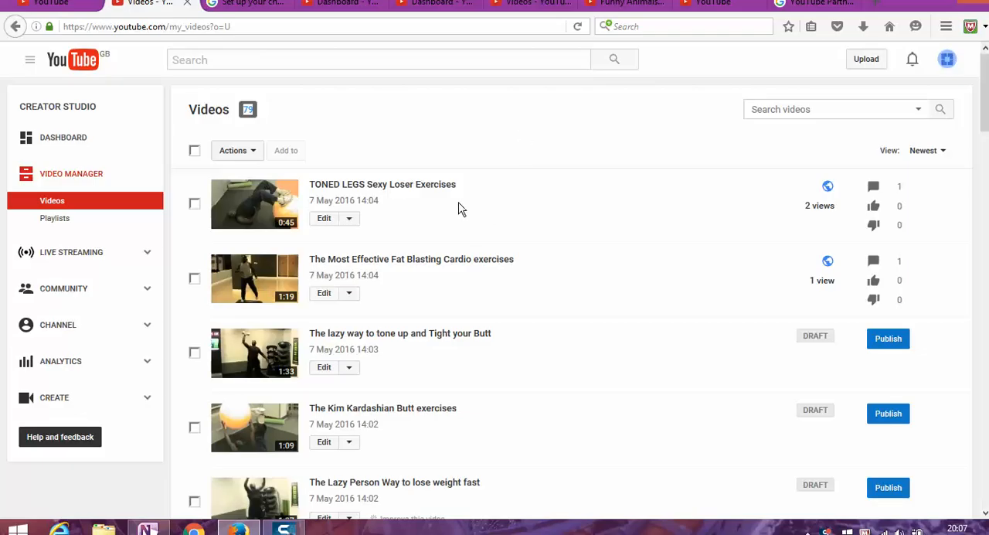
pyautogui.moveTo(560, 331)
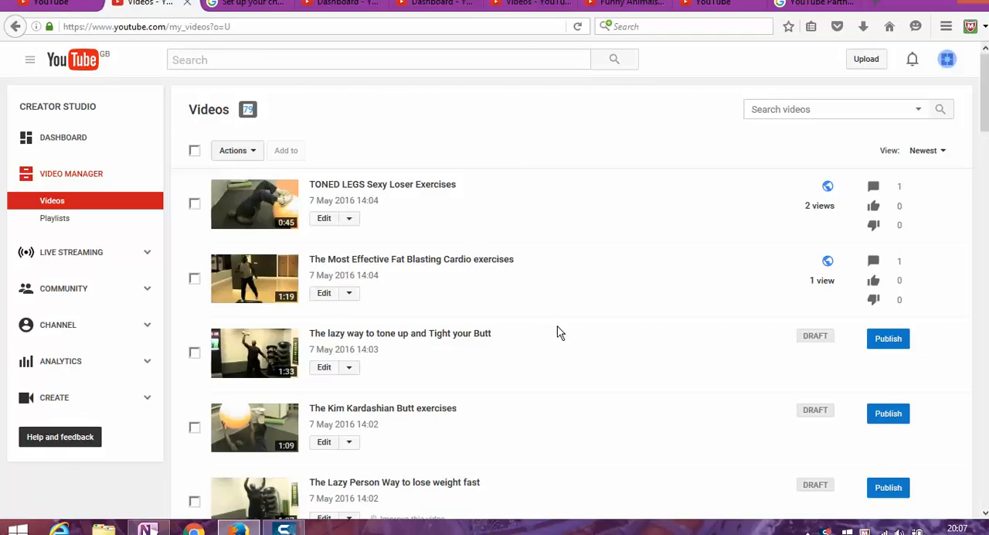
pyautogui.moveTo(562, 319)
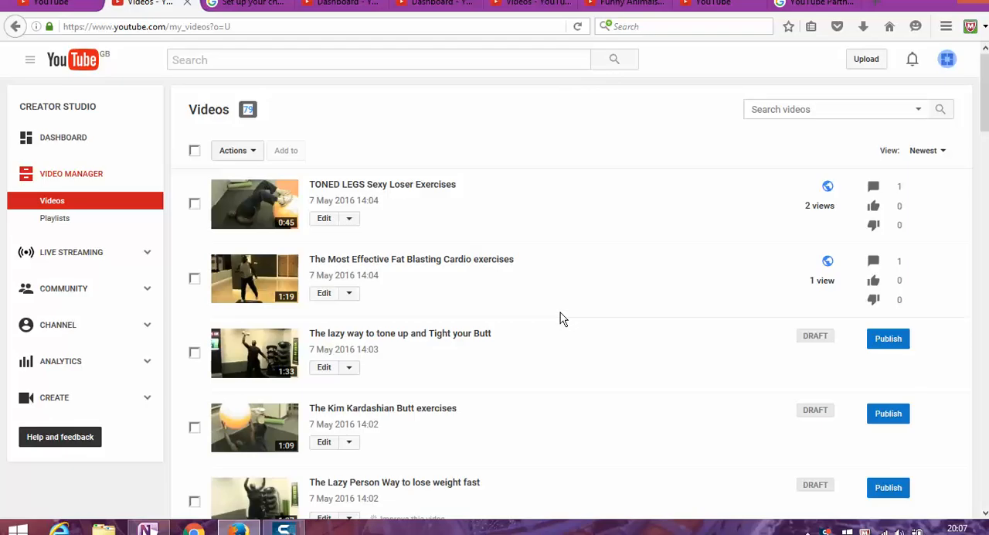
pyautogui.moveTo(567, 303)
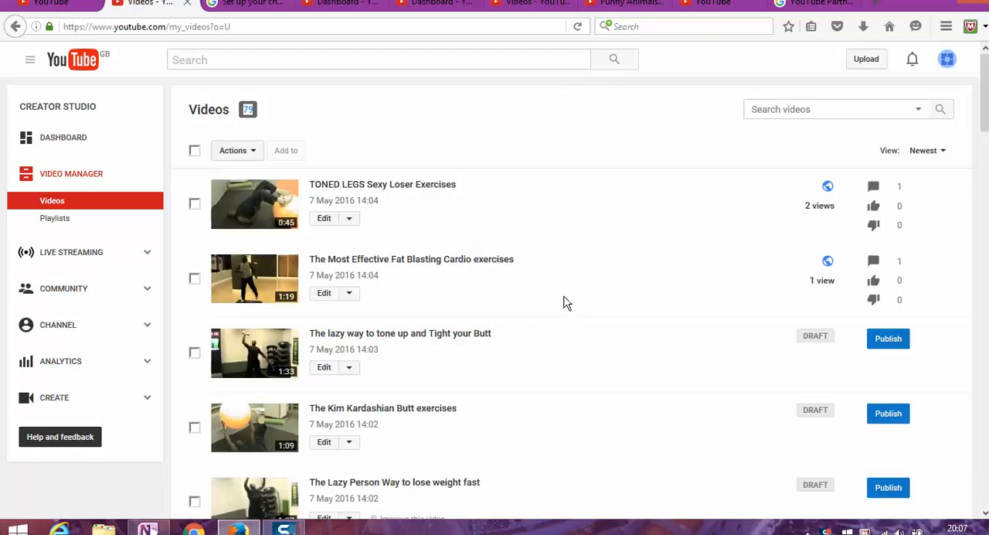
pyautogui.moveTo(571, 295)
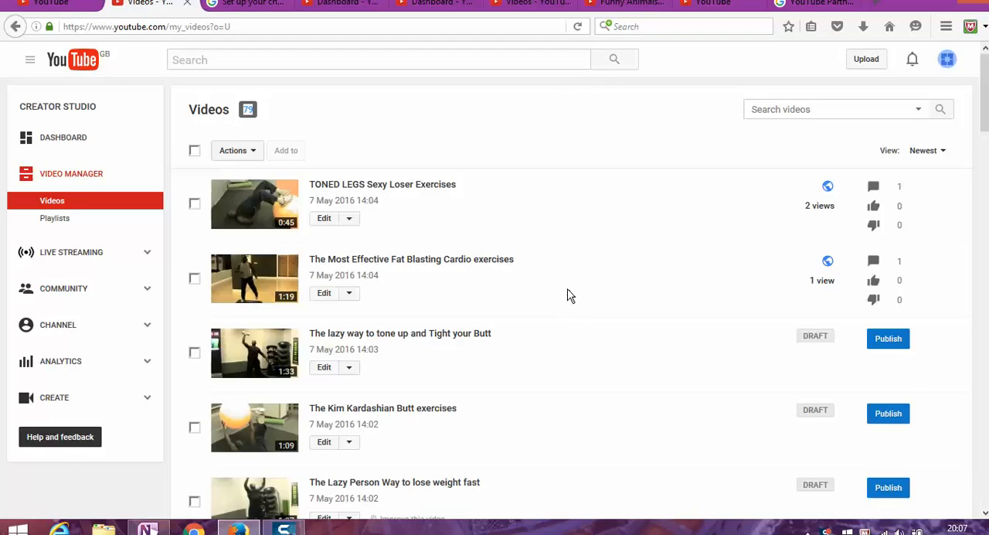
pyautogui.moveTo(573, 292)
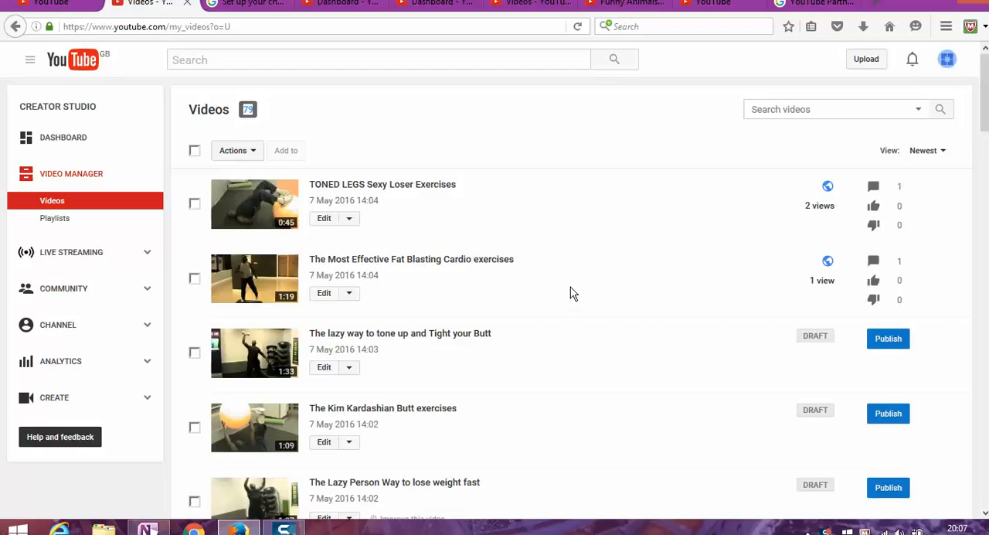
pyautogui.moveTo(578, 295)
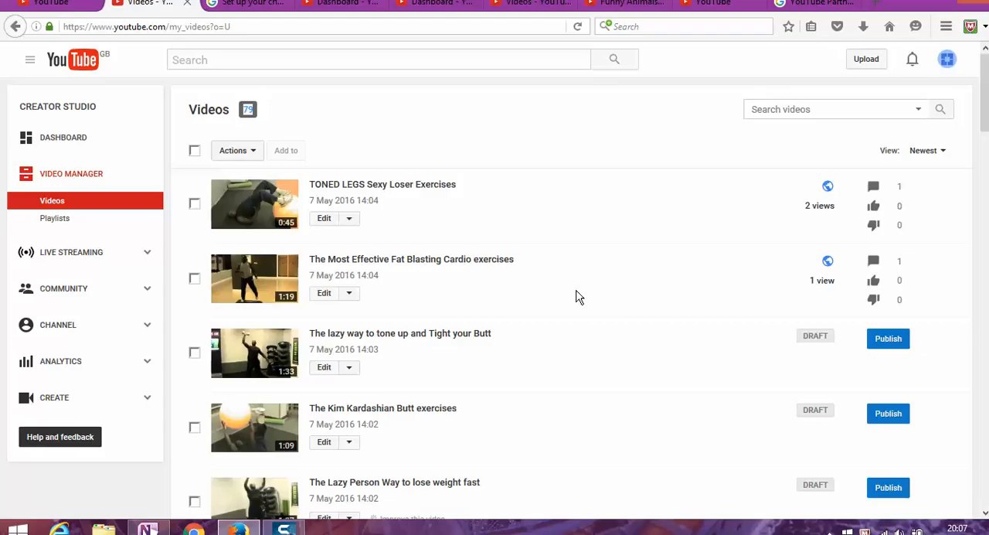
pyautogui.moveTo(576, 296)
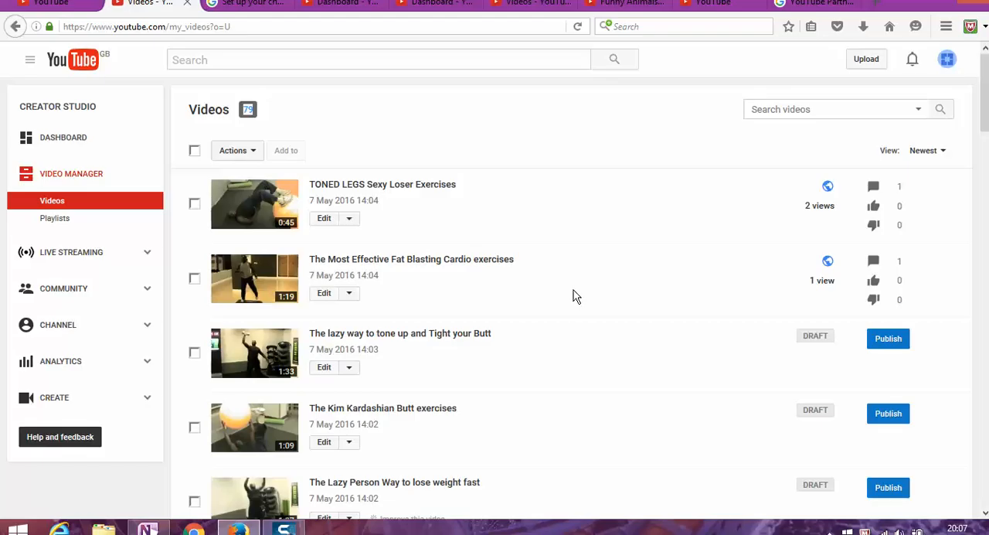
pyautogui.moveTo(633, 224)
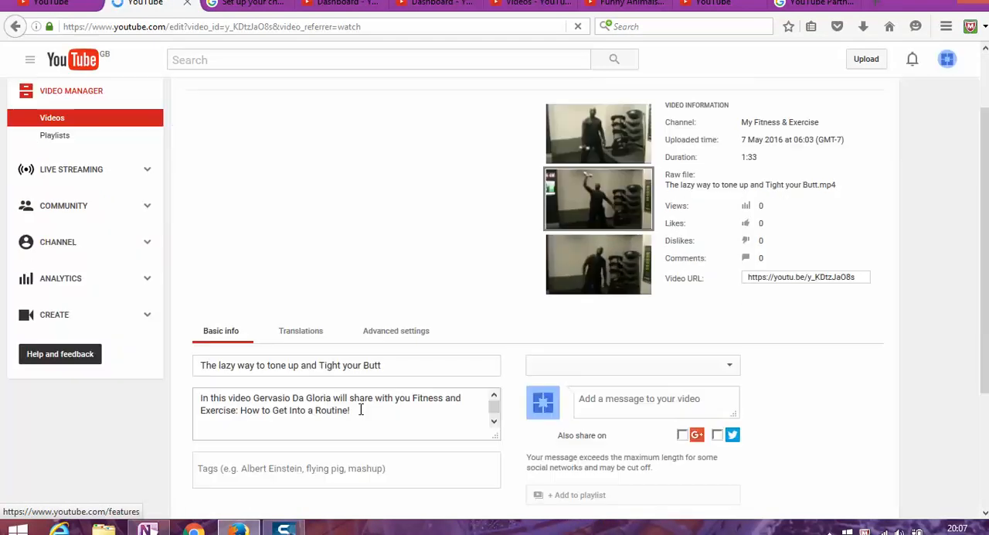
# - Turn on sharing the video to Google+ and Twitter
pyautogui.scroll(-3)
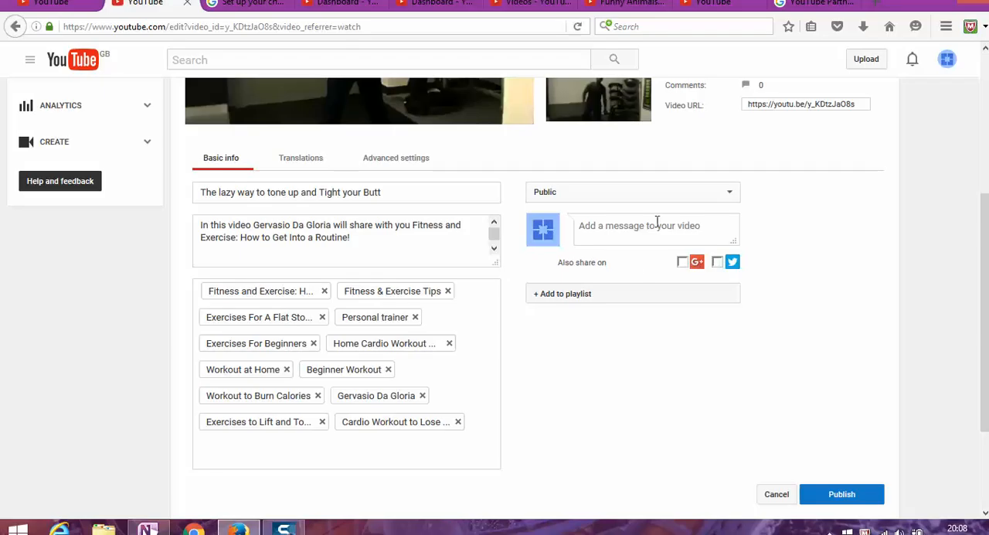
pyautogui.click(631, 192)
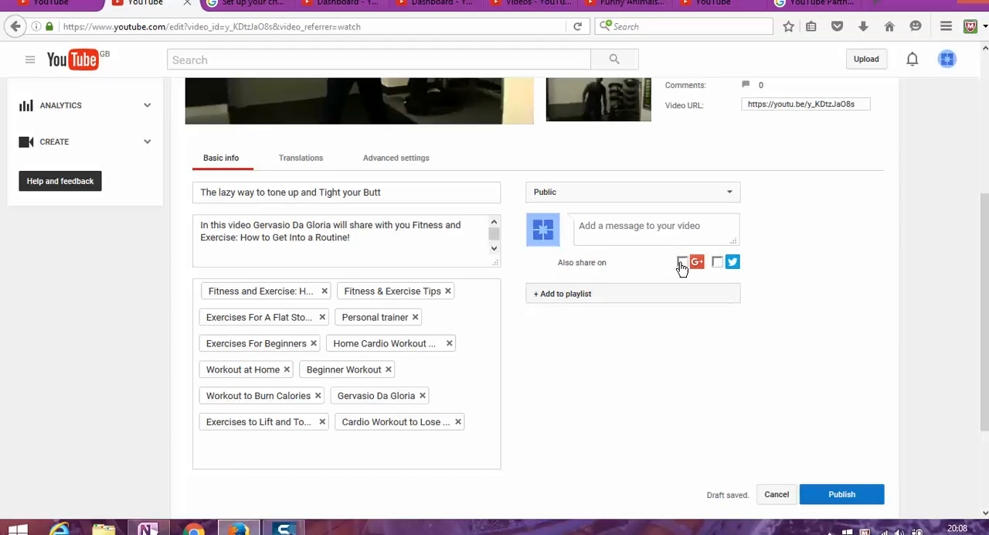
pyautogui.click(682, 262)
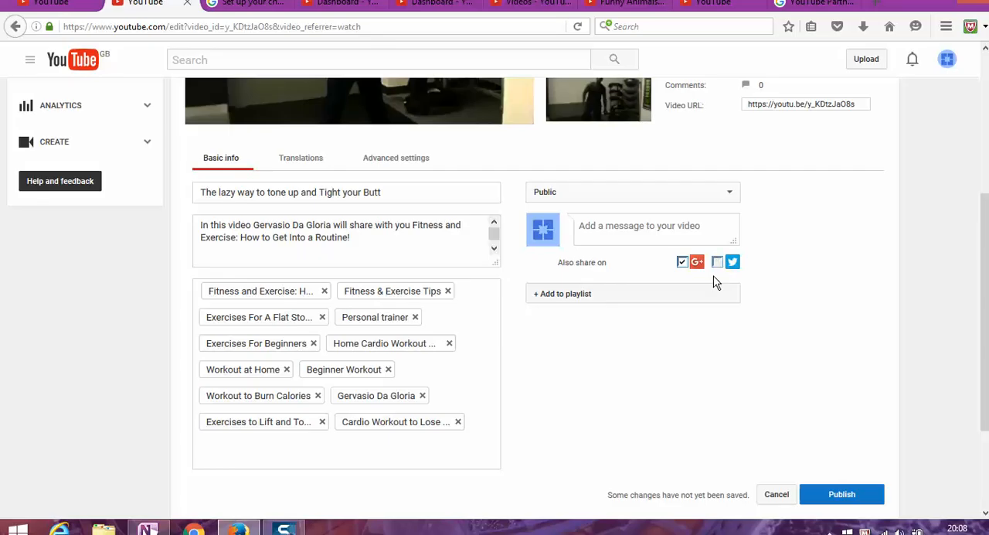
pyautogui.click(717, 261)
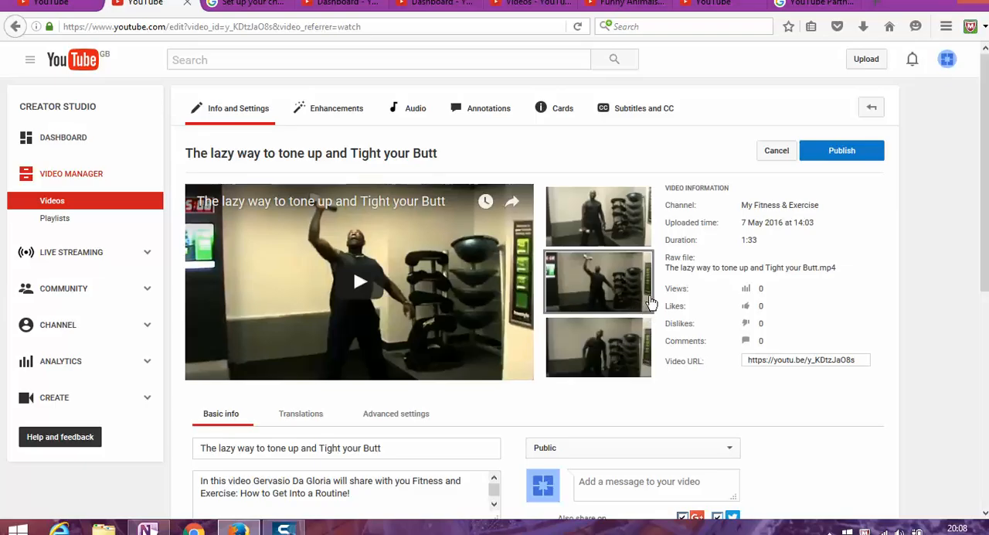
pyautogui.moveTo(771, 386)
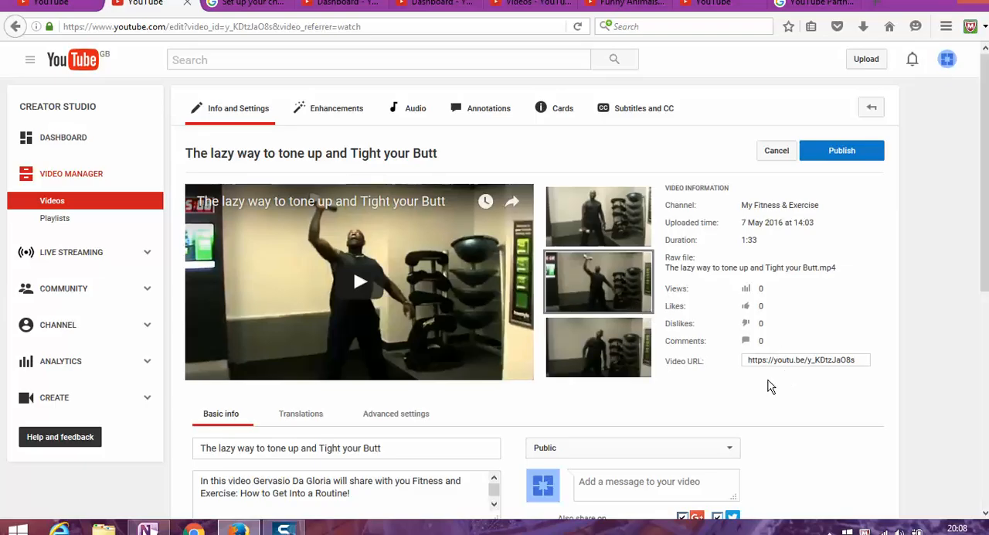
pyautogui.moveTo(55, 207)
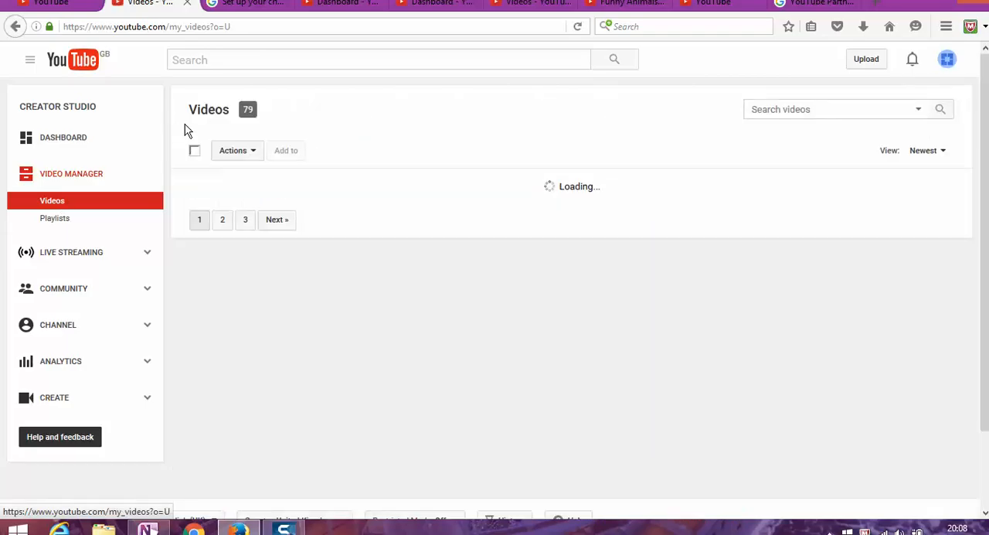
# - Check the available bulk actions, then select all 30 videos on the page
pyautogui.click(194, 149)
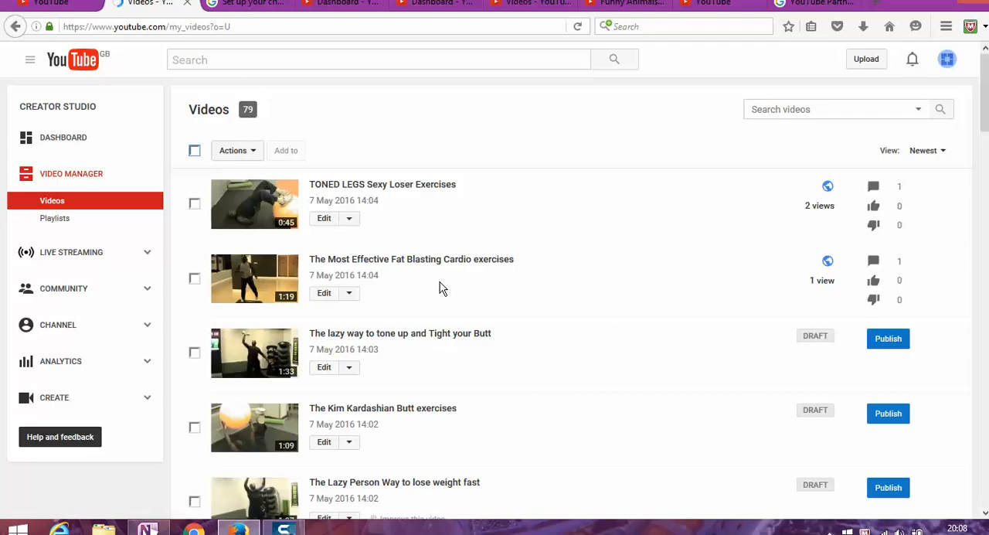
pyautogui.scroll(-3)
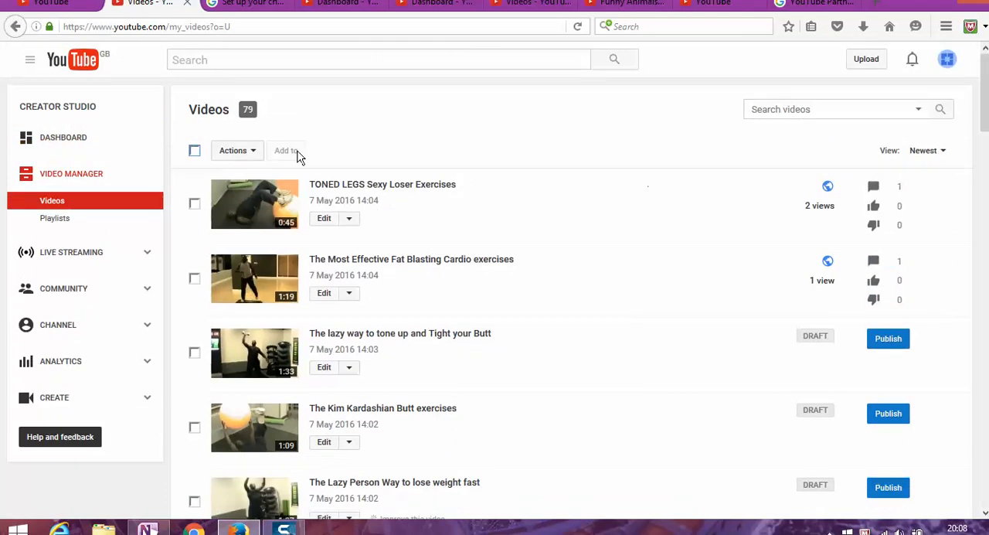
pyautogui.click(237, 150)
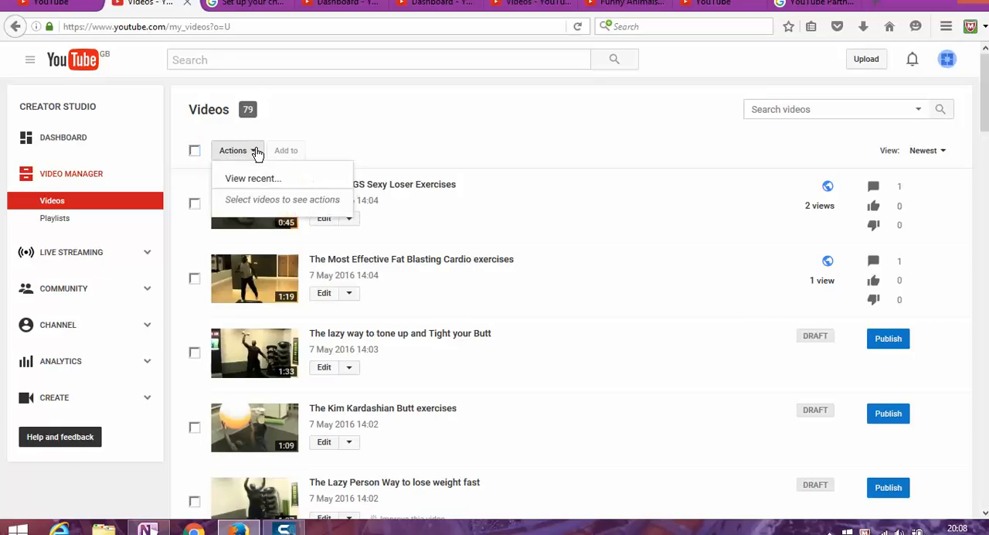
pyautogui.moveTo(200, 156)
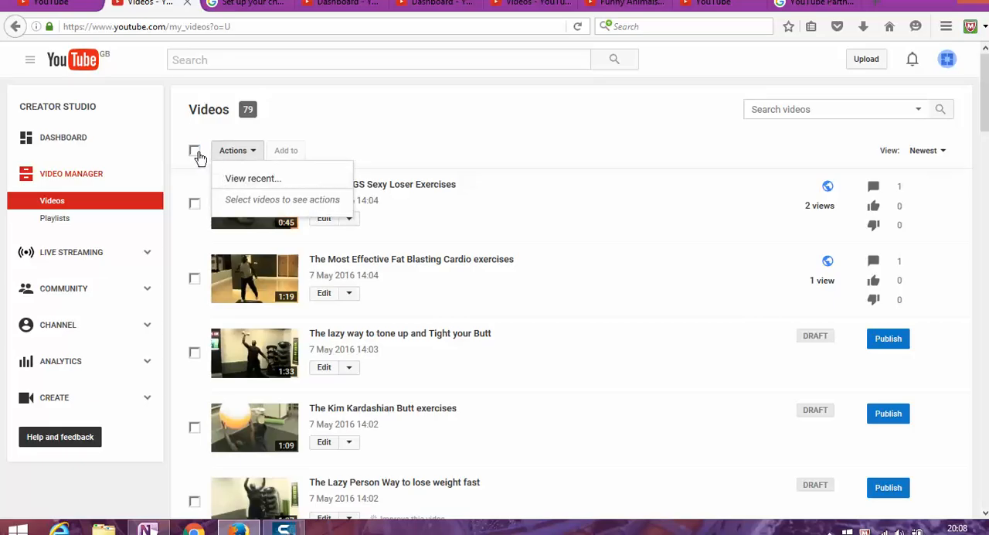
pyautogui.click(194, 150)
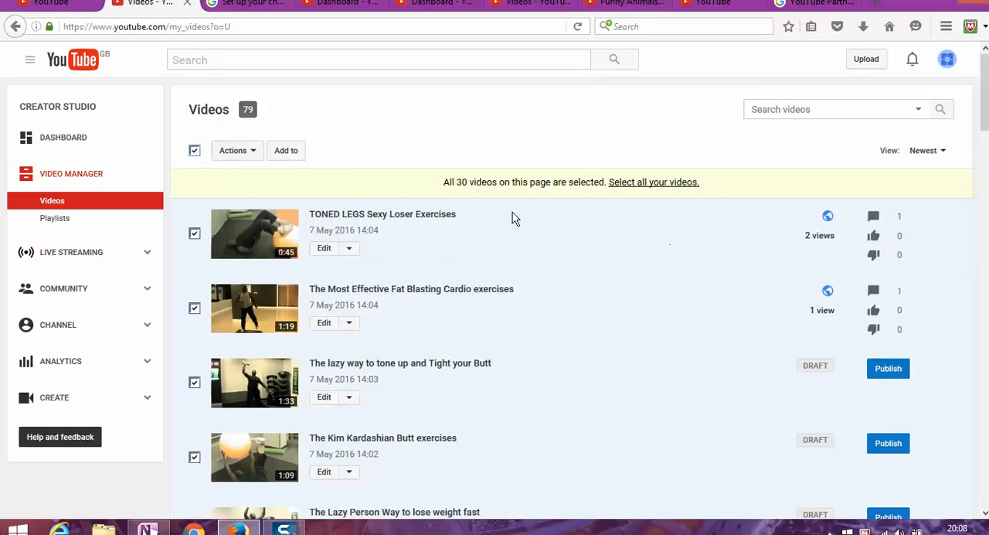
pyautogui.moveTo(587, 181)
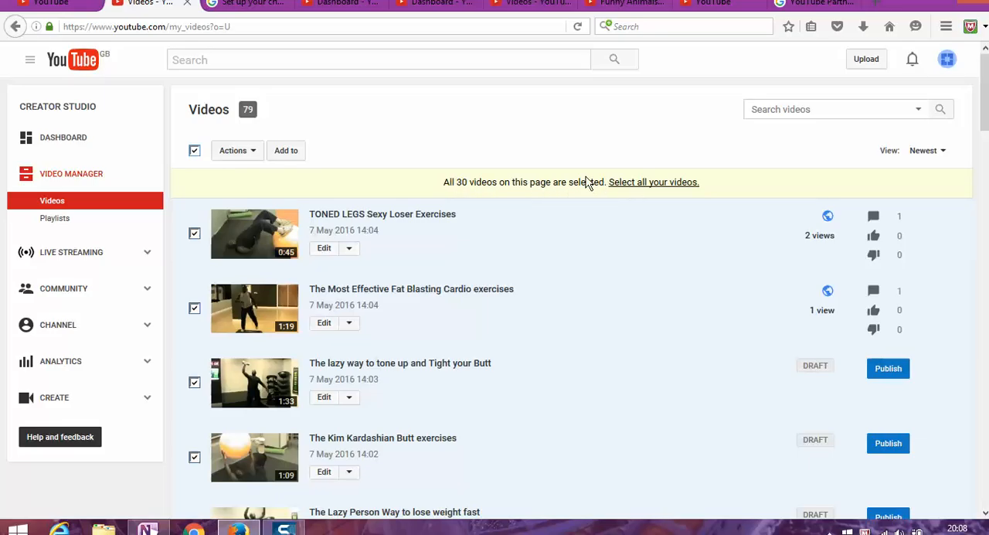
pyautogui.moveTo(663, 192)
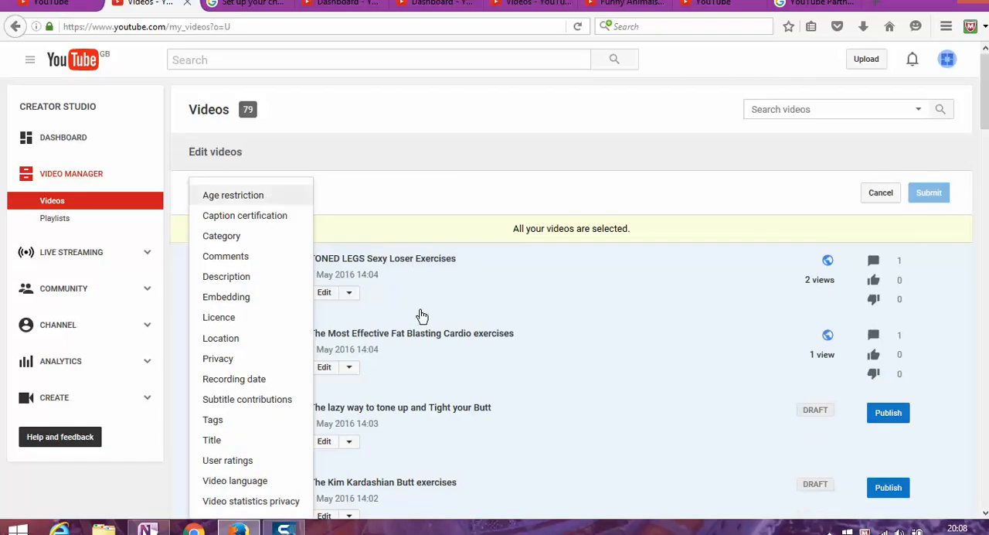
pyautogui.moveTo(243, 338)
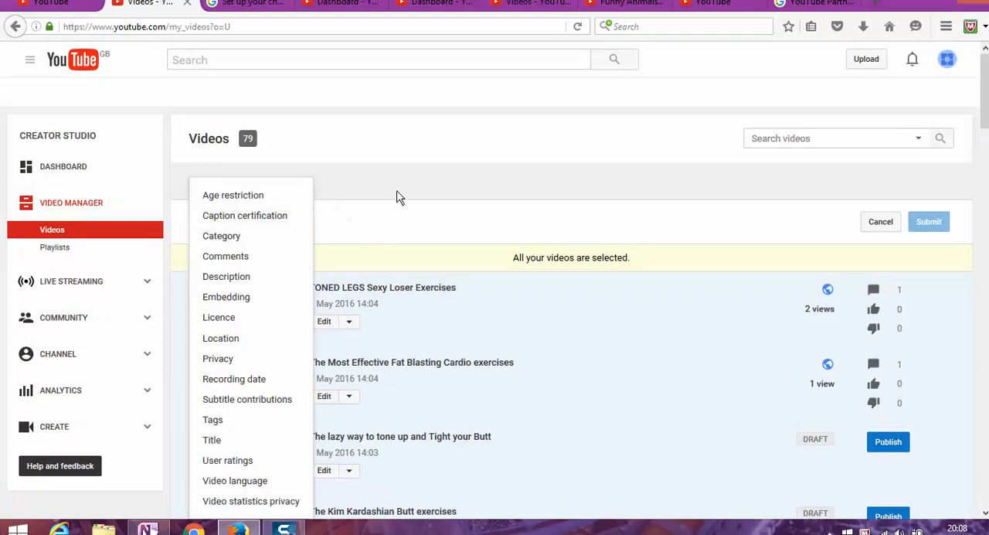
pyautogui.moveTo(242, 292)
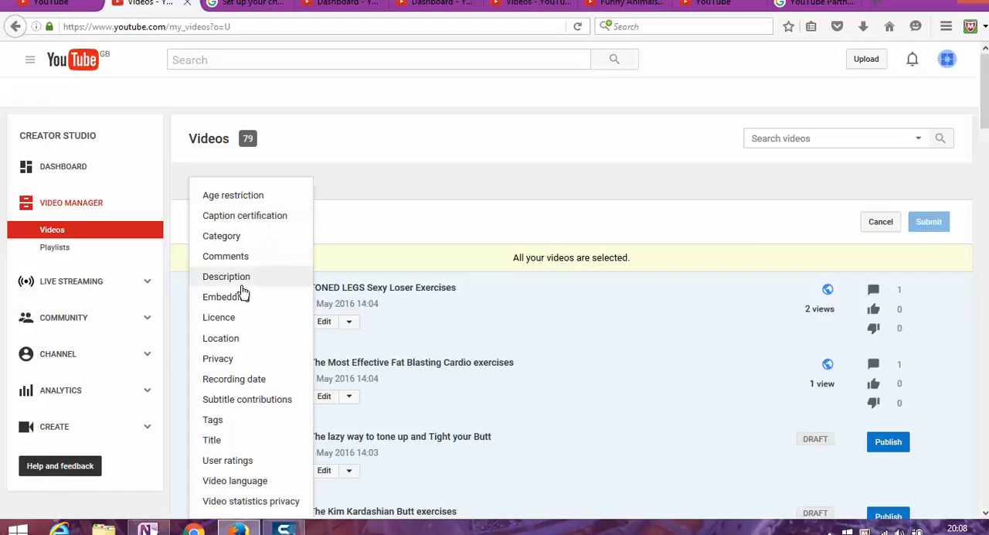
pyautogui.moveTo(238, 371)
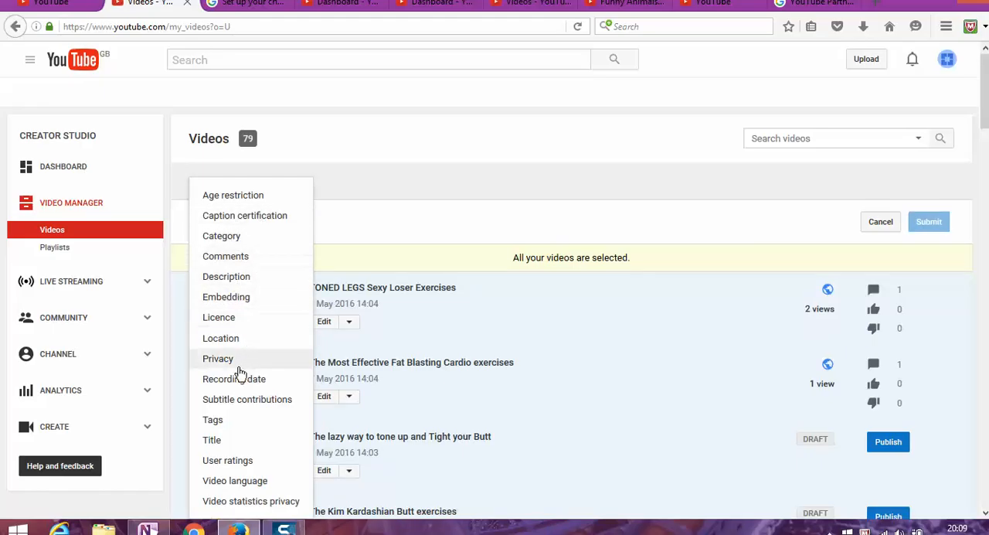
# - Scroll down the bulk edit page covering all 79 videos
pyautogui.scroll(-3)
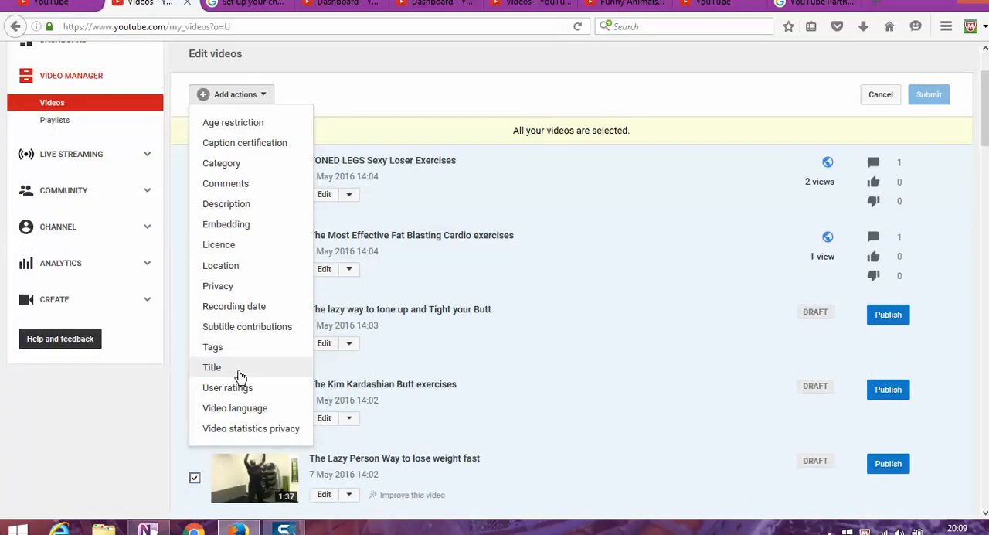
pyautogui.scroll(-3)
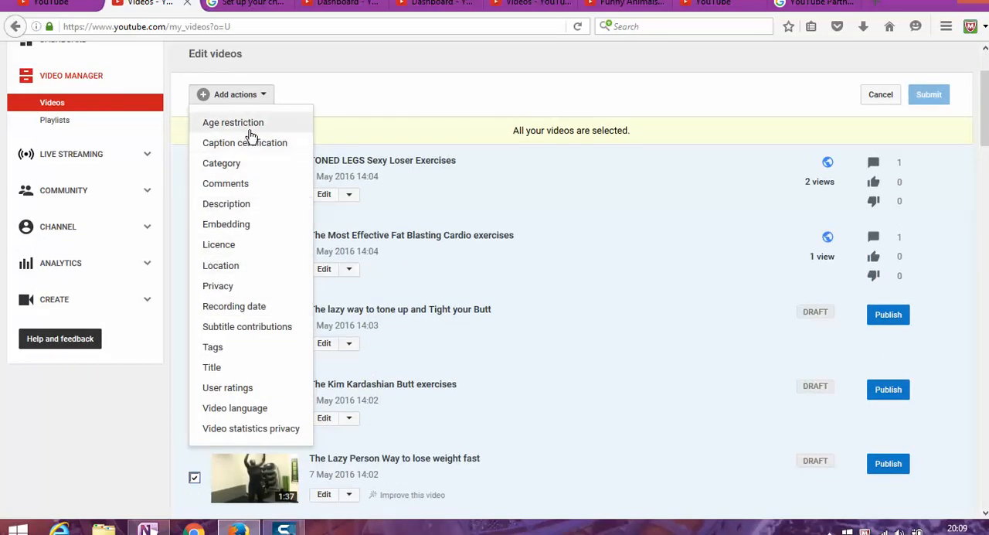
pyautogui.moveTo(243, 188)
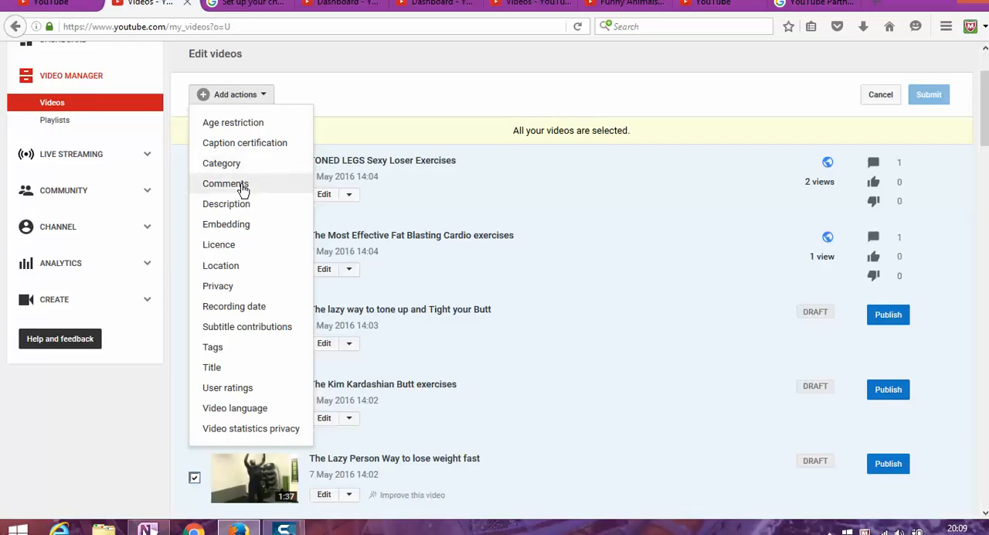
pyautogui.moveTo(234, 338)
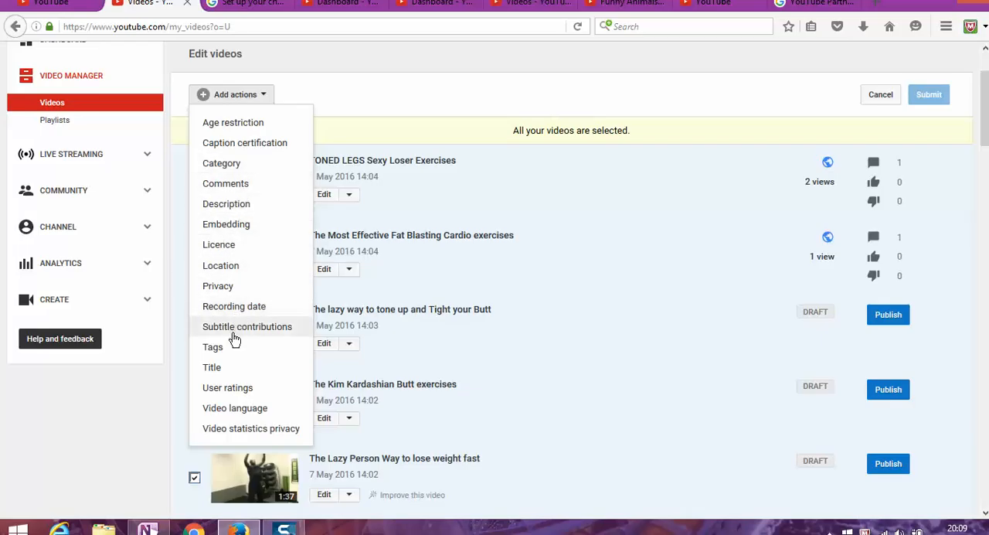
pyautogui.moveTo(240, 341)
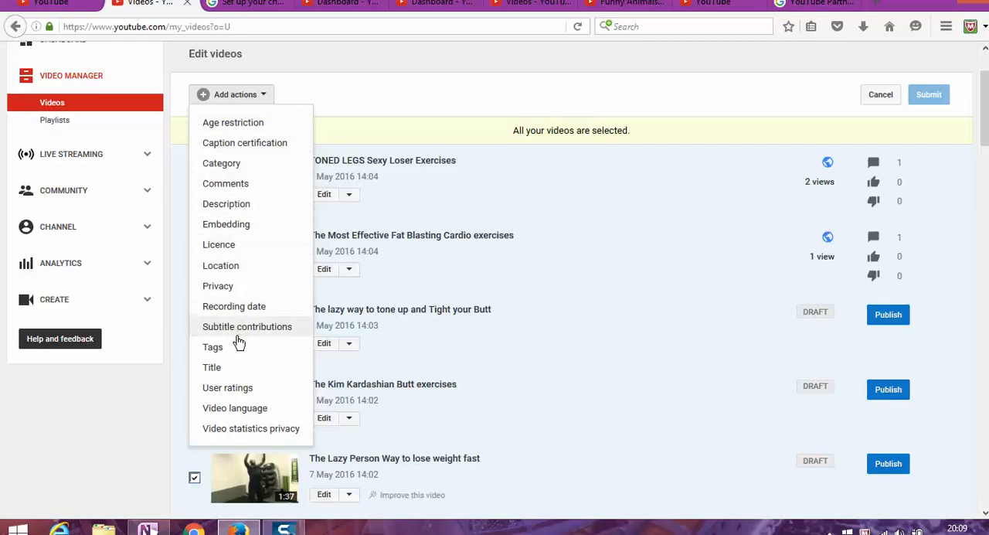
pyautogui.moveTo(541, 189)
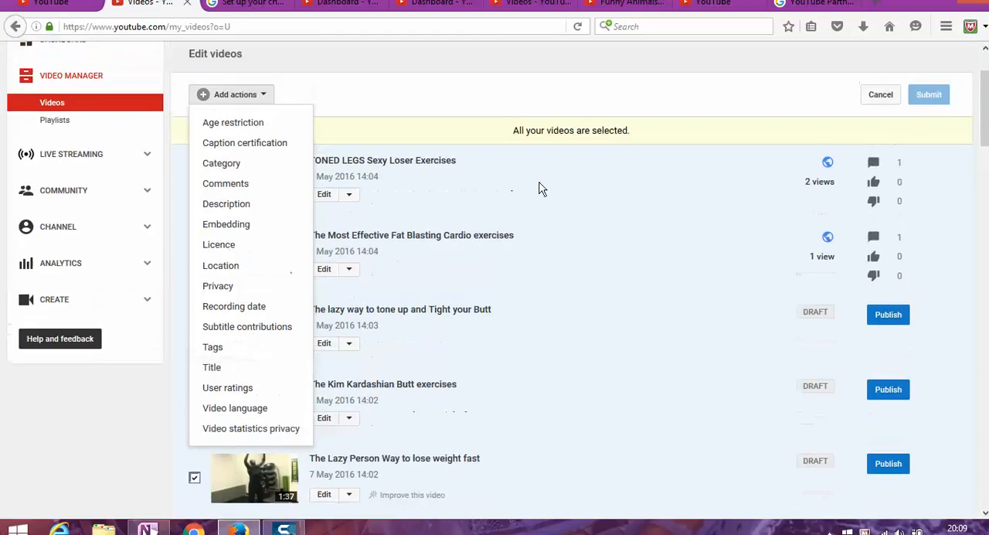
# - Cancel the bulk edit, choose Delete from Actions, and accept the over-25-videos warning
pyautogui.click(232, 93)
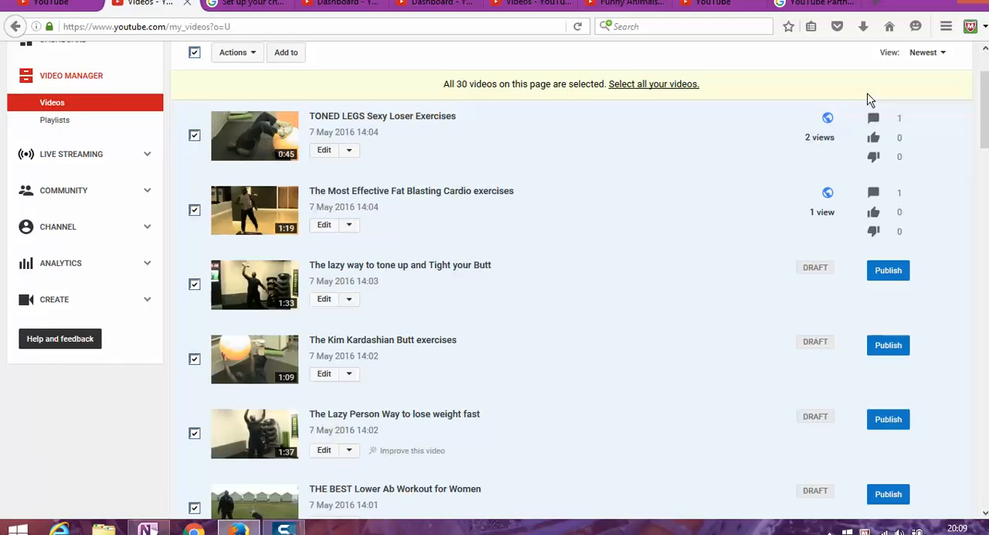
pyautogui.moveTo(174, 46)
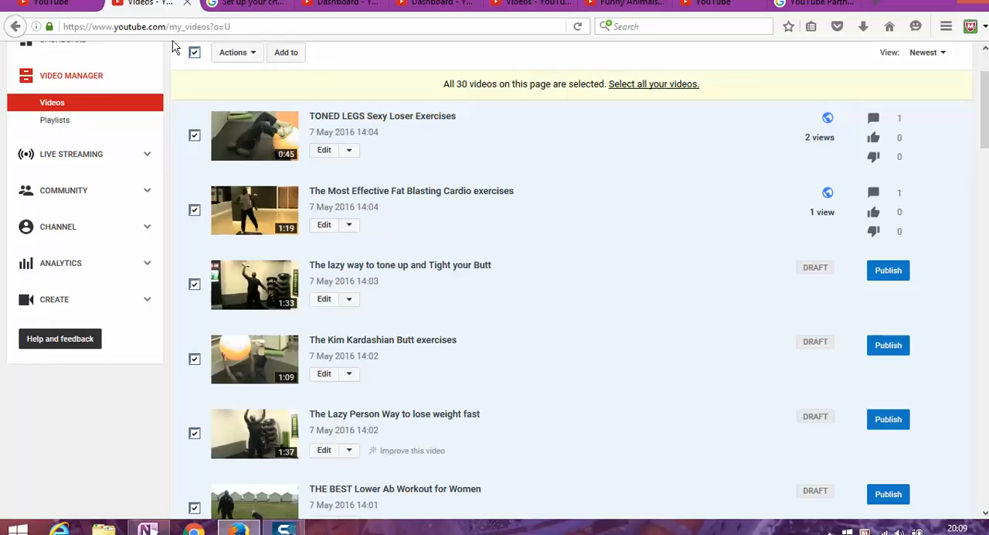
pyautogui.moveTo(262, 57)
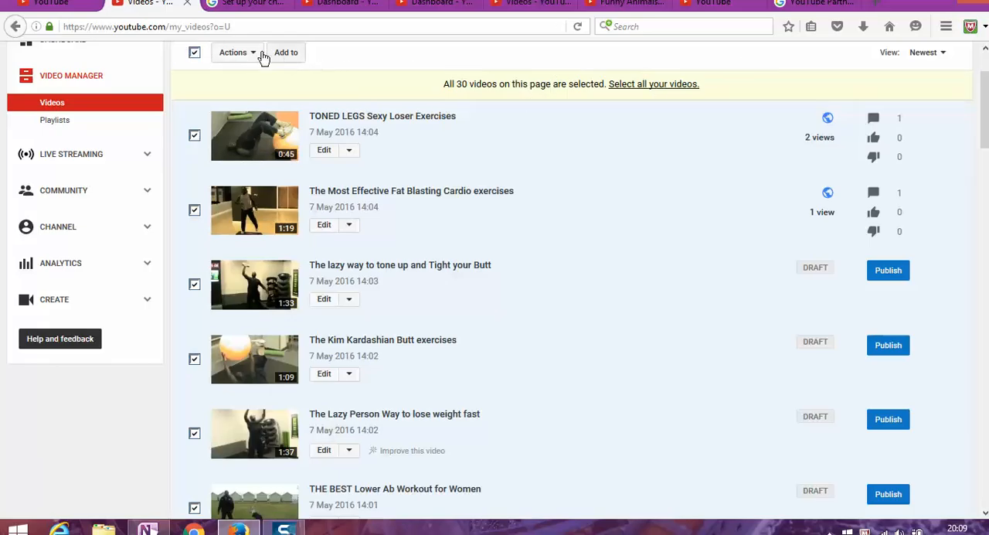
pyautogui.click(232, 51)
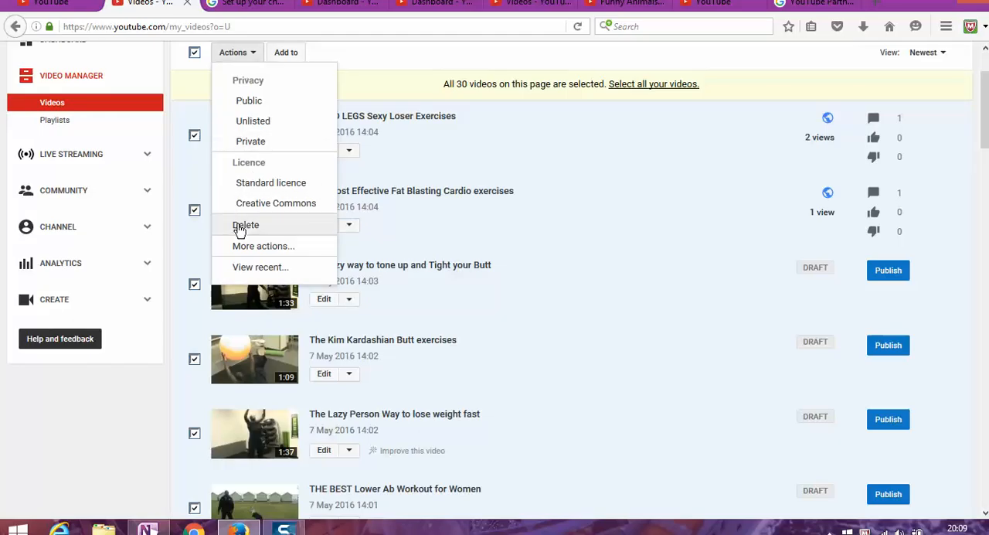
pyautogui.click(246, 224)
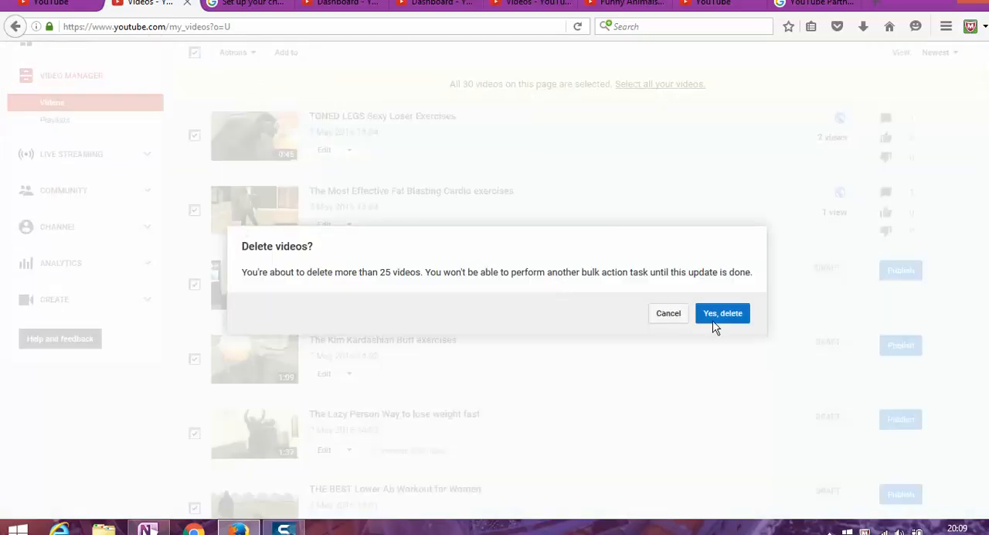
pyautogui.click(723, 313)
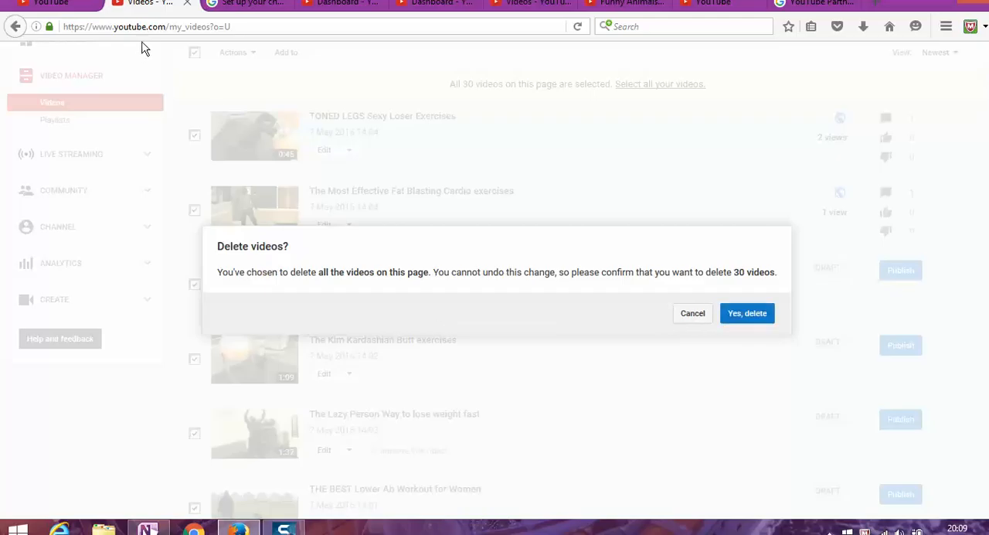
pyautogui.moveTo(342, 29)
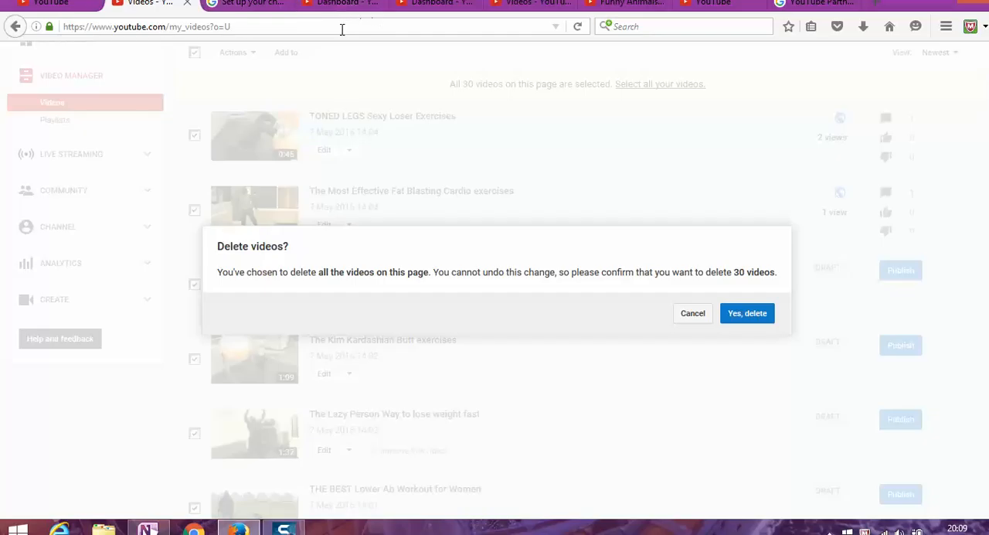
pyautogui.moveTo(711, 387)
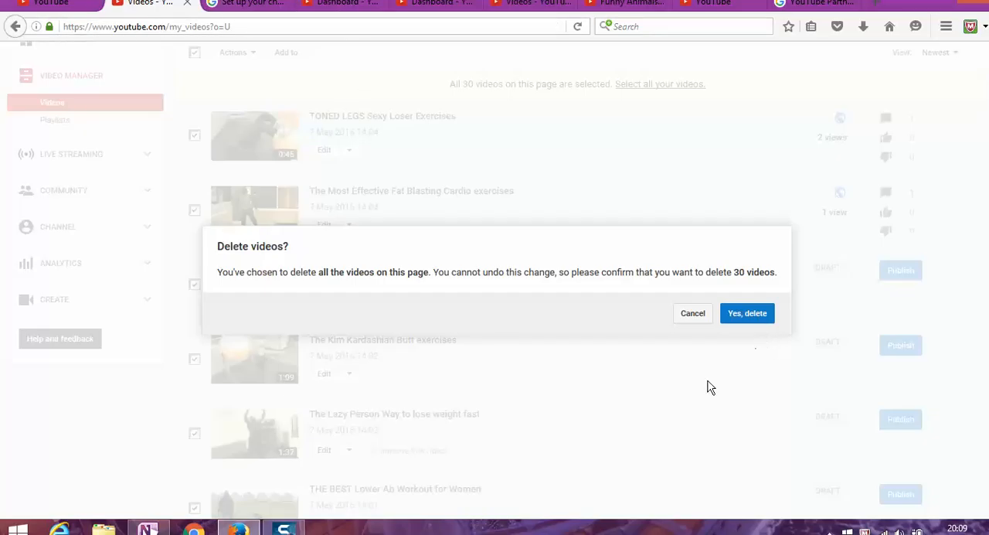
pyautogui.moveTo(649, 329)
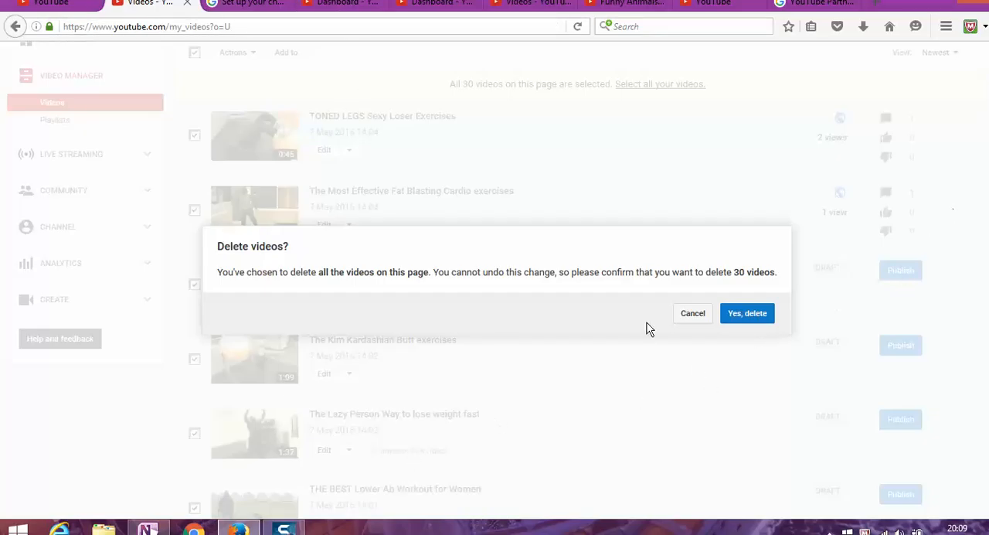
# - Confirm deleting the 30 videos, leaving 49 in the channel
pyautogui.click(747, 313)
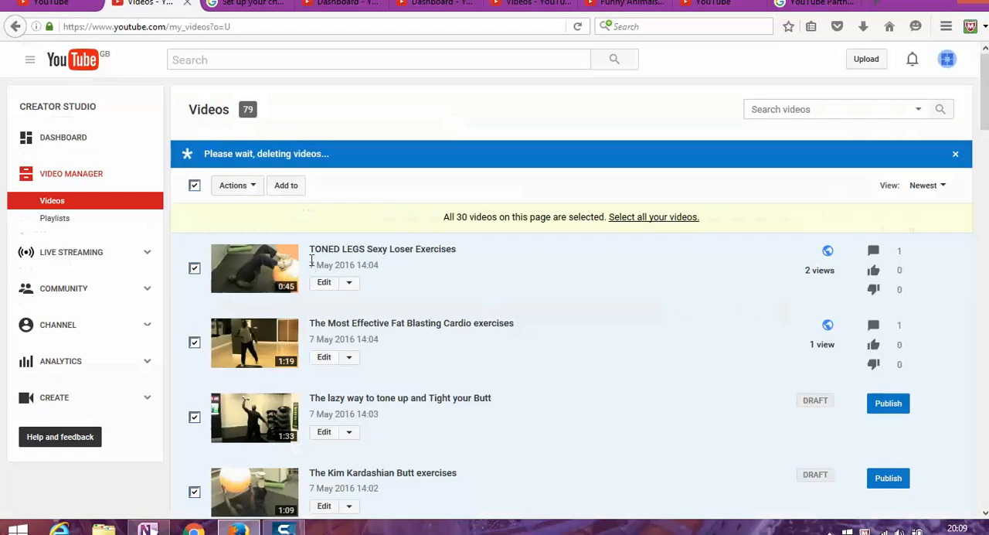
pyautogui.scroll(-3)
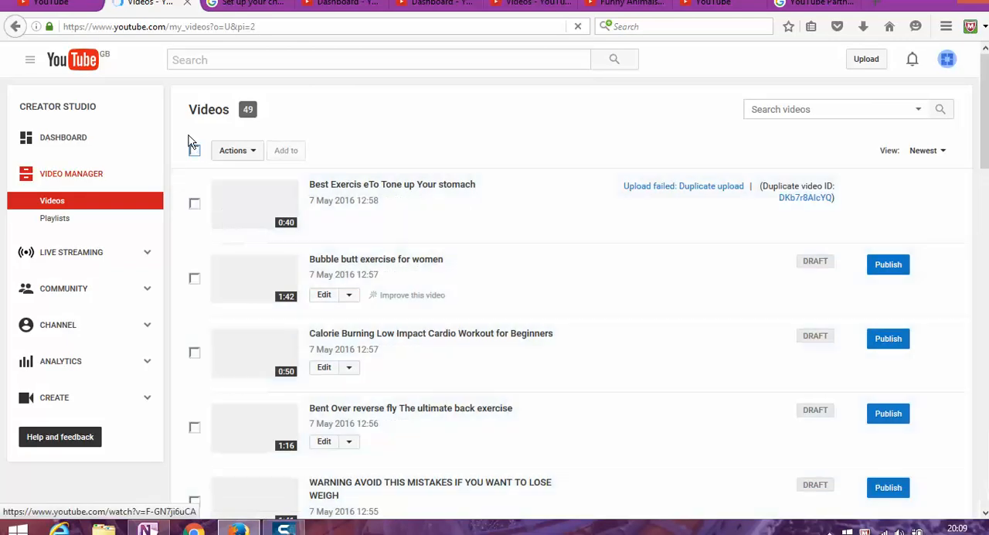
# - Select the 19 videos on page two, choose Delete, and accept both confirmations
pyautogui.click(194, 150)
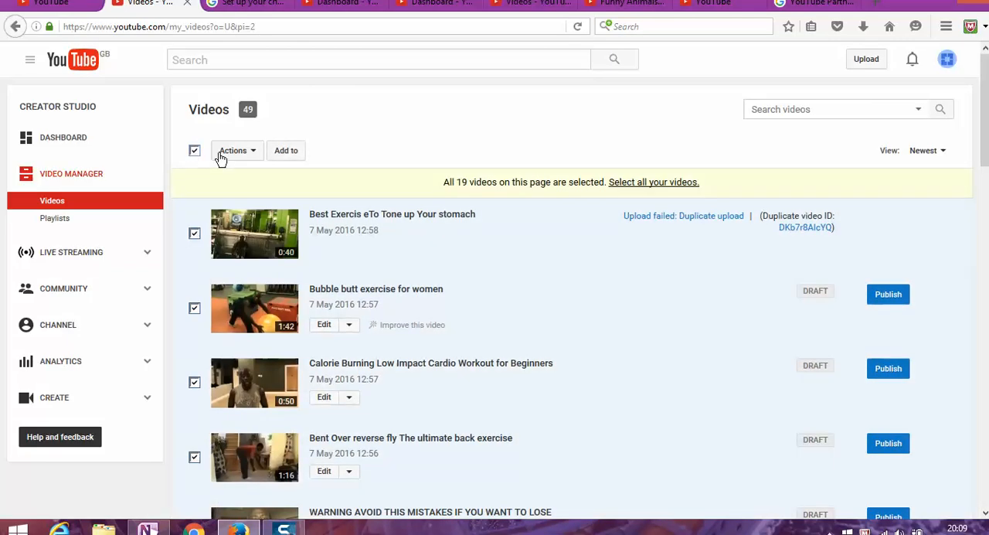
pyautogui.click(236, 150)
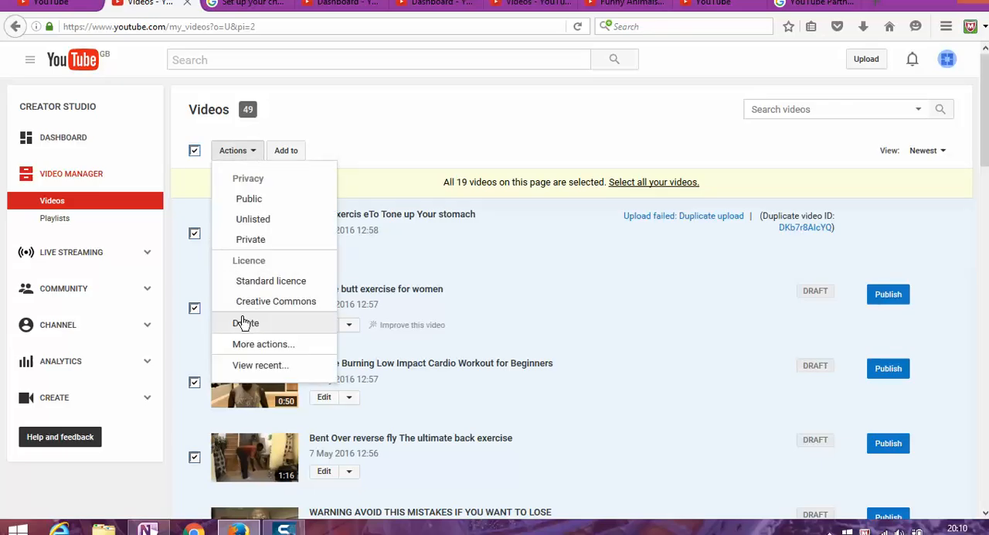
pyautogui.click(245, 322)
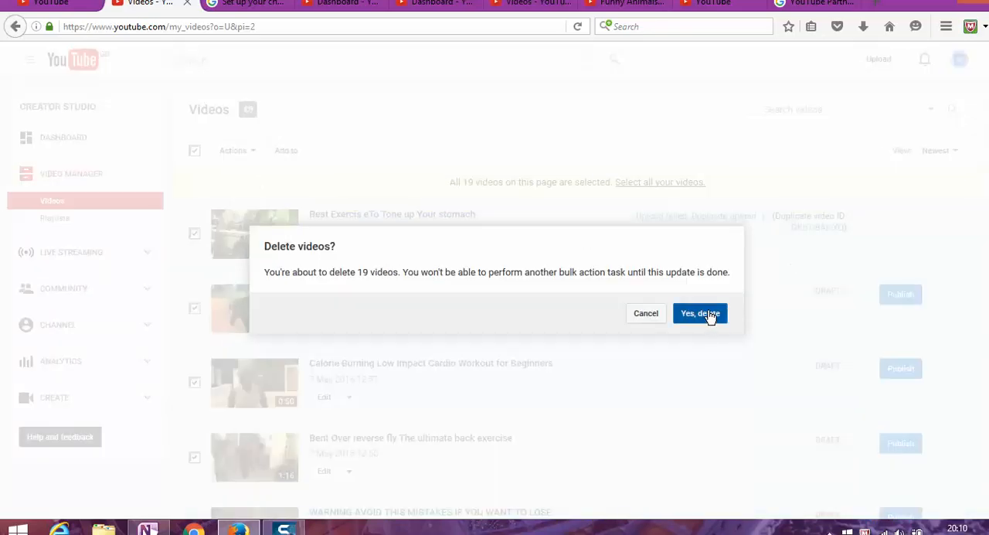
pyautogui.click(700, 313)
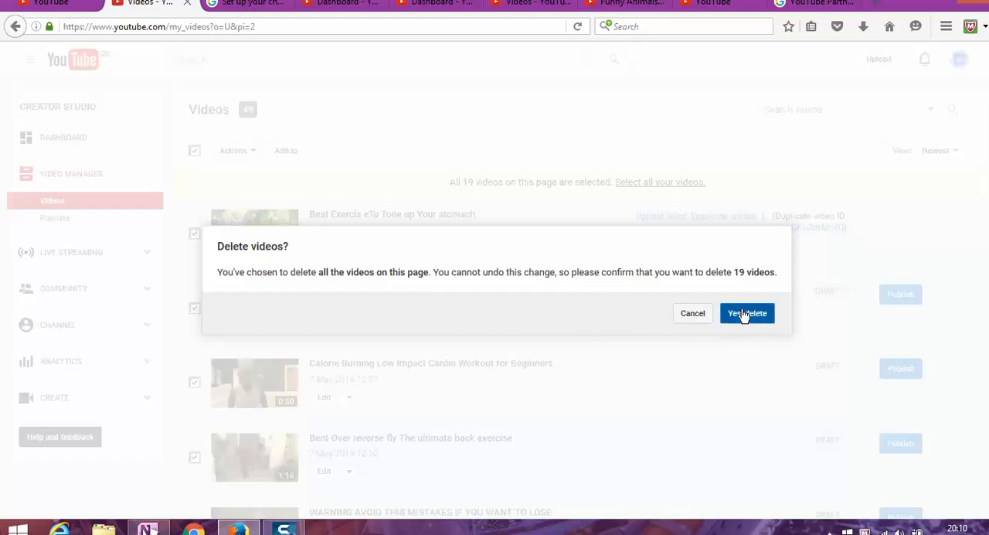
pyautogui.click(746, 313)
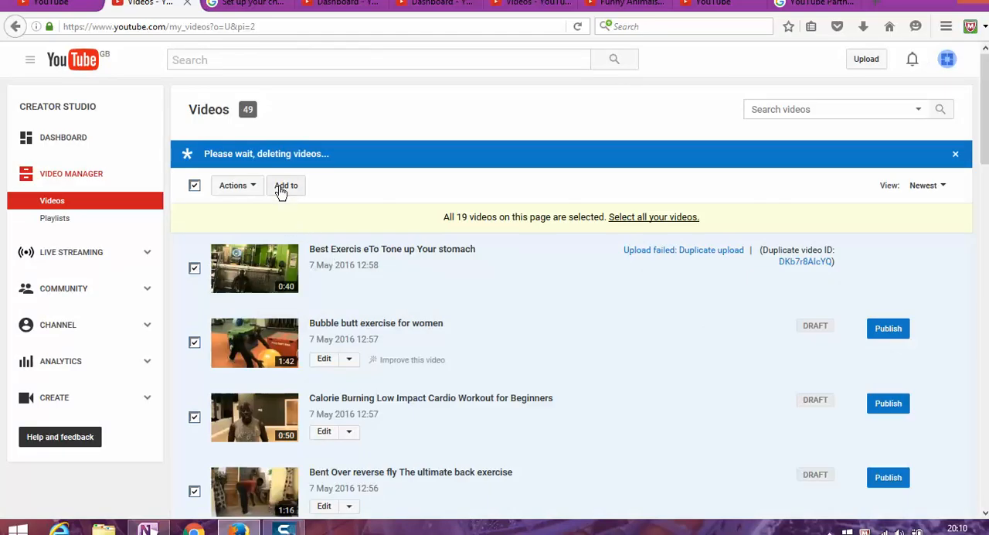
pyautogui.moveTo(854, 171)
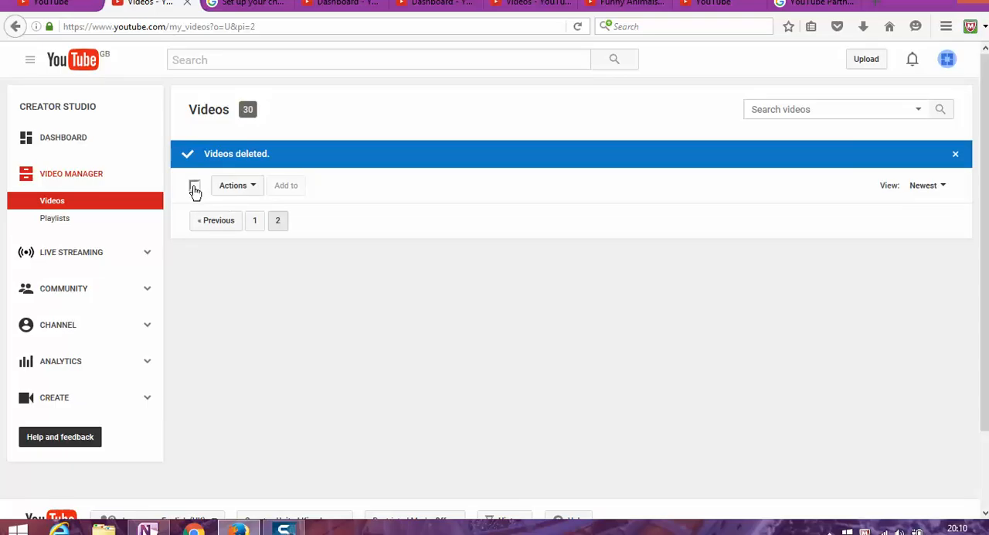
# - Dismiss the Videos deleted banner
pyautogui.click(955, 153)
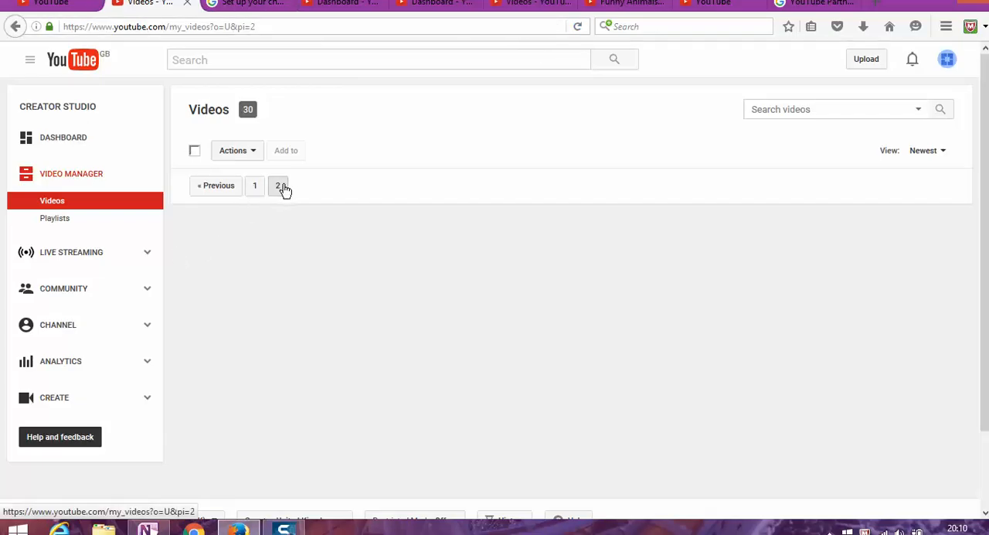
pyautogui.moveTo(291, 205)
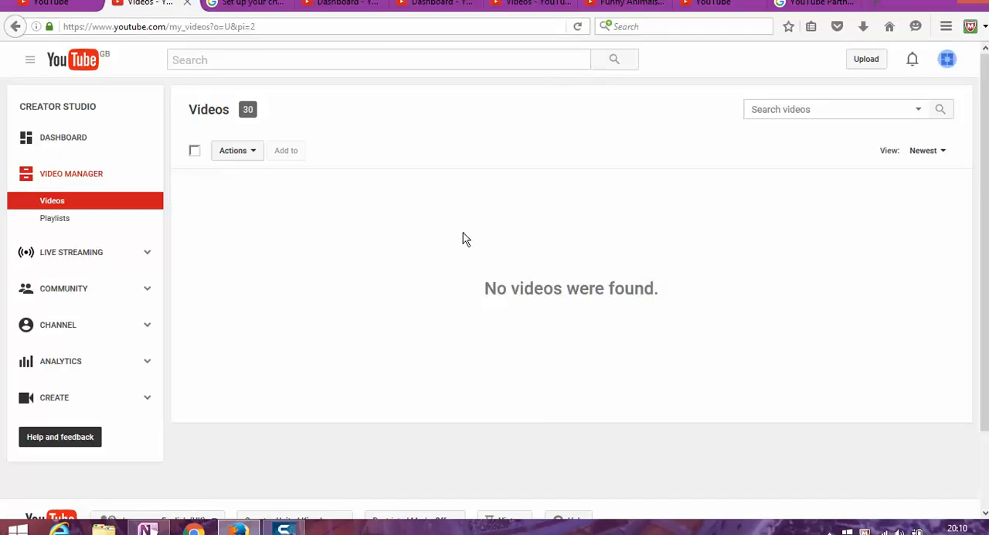
pyautogui.scroll(-3)
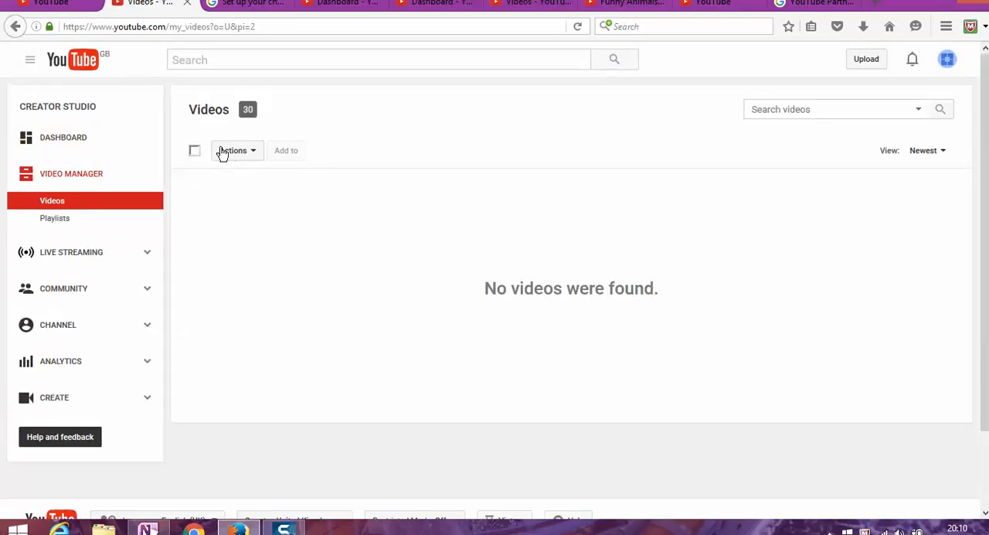
pyautogui.click(234, 150)
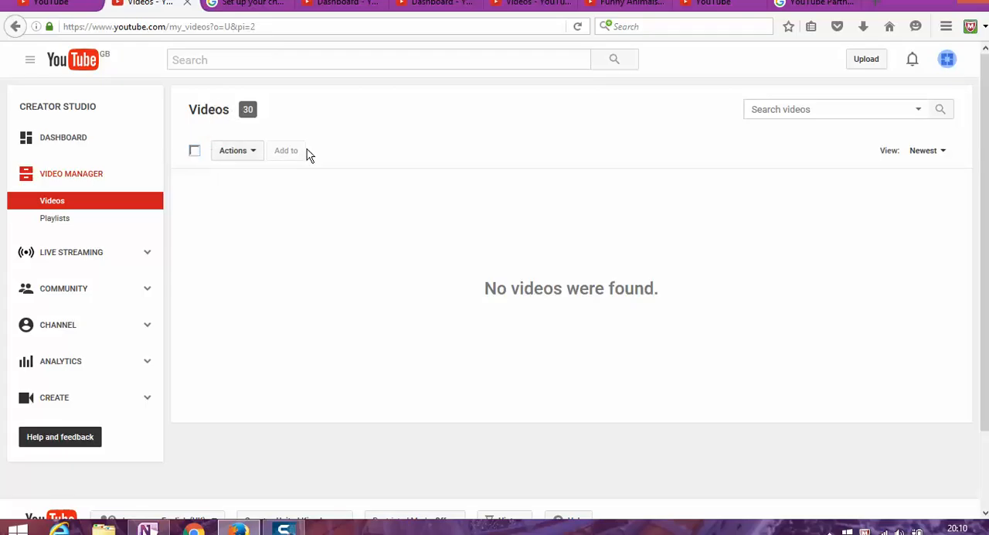
pyautogui.scroll(-3)
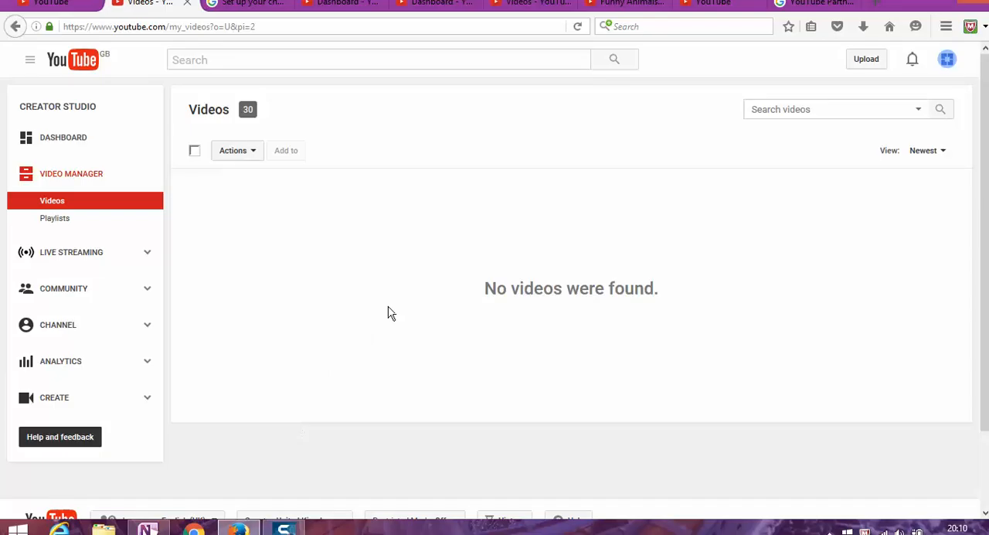
pyautogui.moveTo(431, 281)
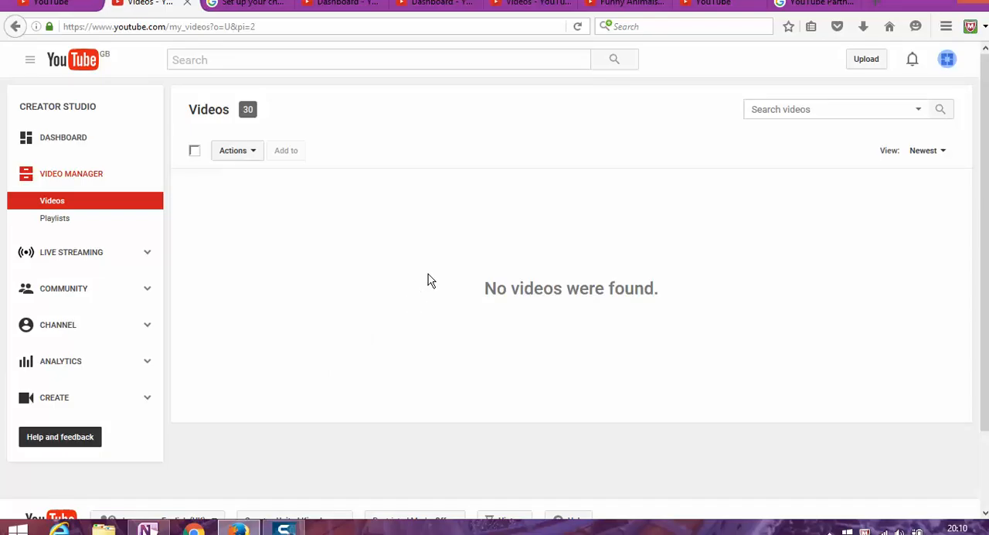
pyautogui.moveTo(532, 223)
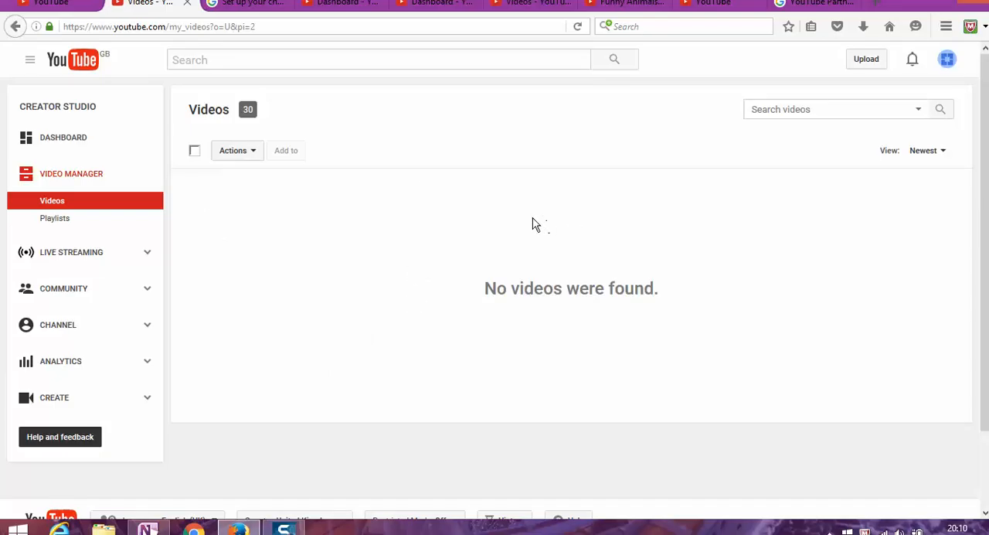
pyautogui.scroll(-3)
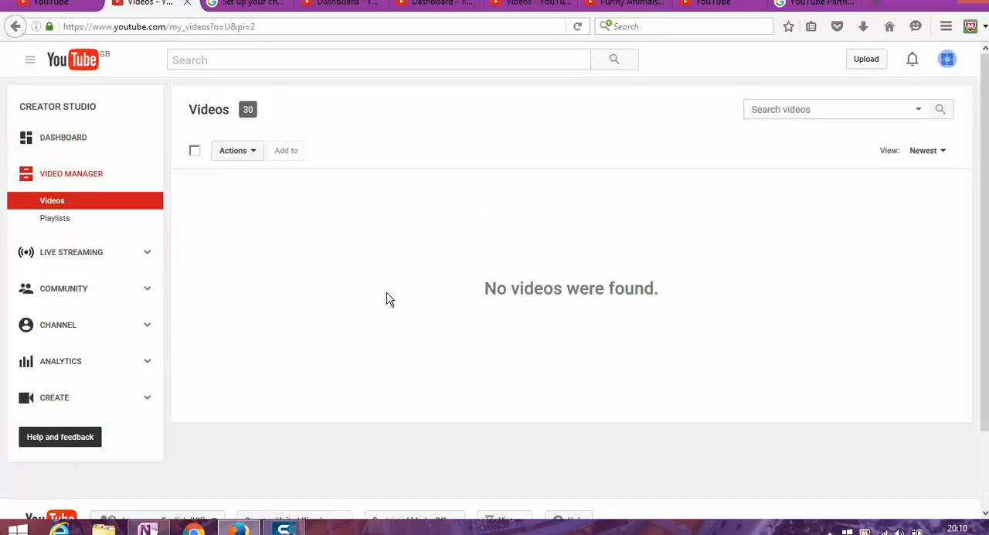
pyautogui.moveTo(373, 372)
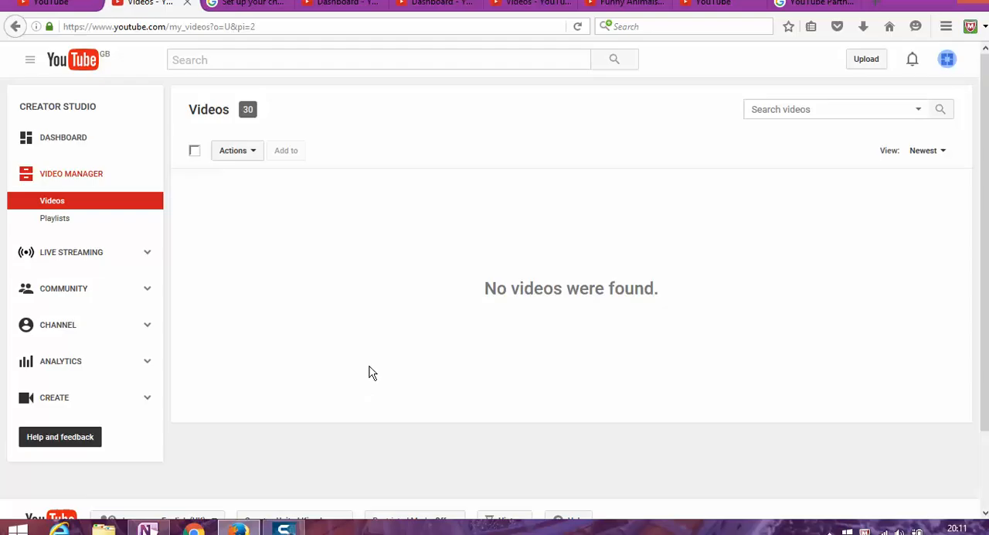
pyautogui.moveTo(371, 364)
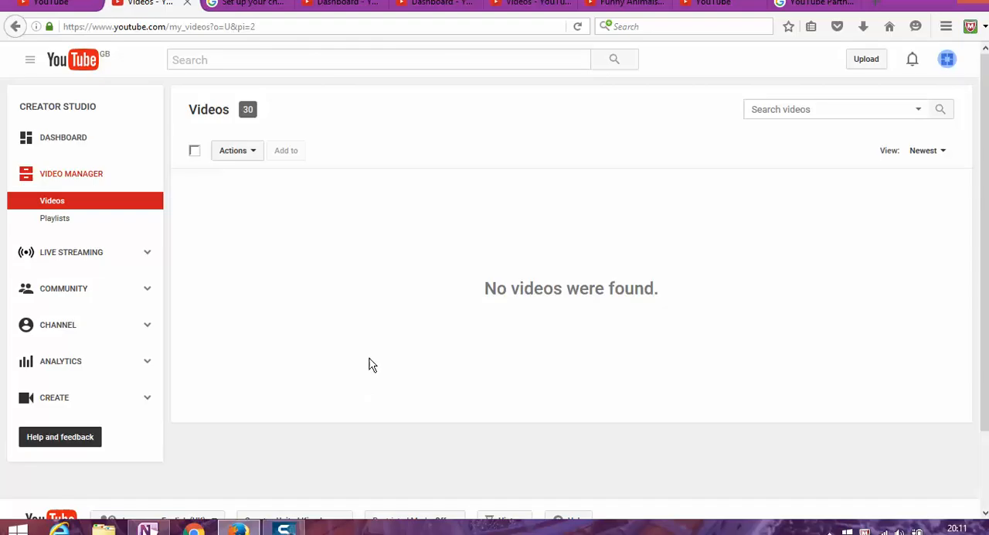